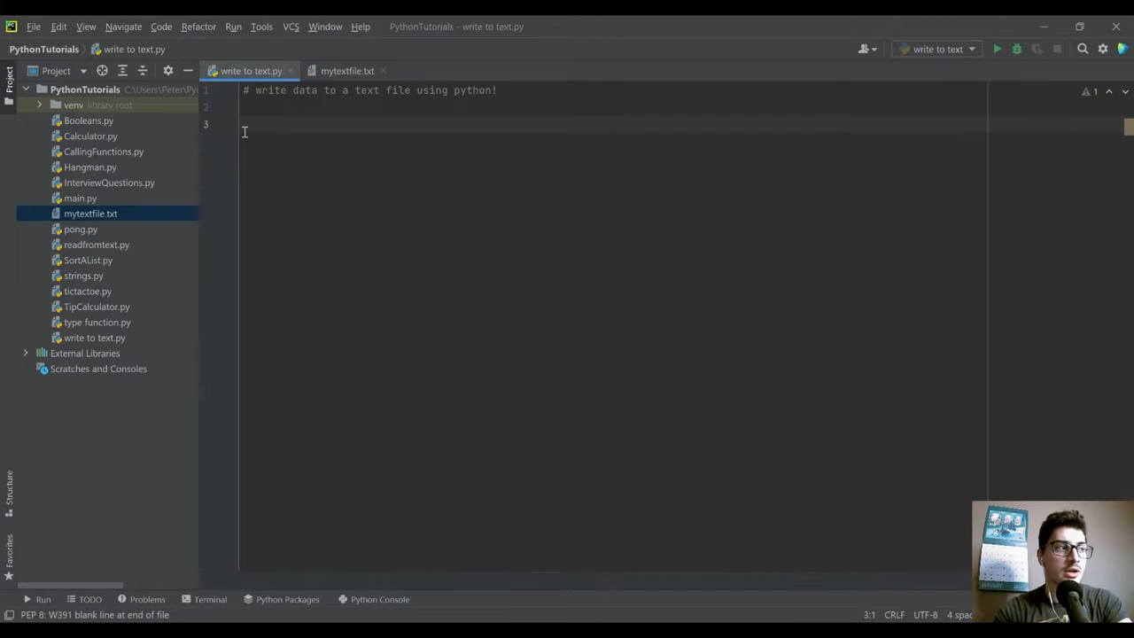
# Begin line 3 with file = open() to hold the opened file object.
pyautogui.write('fi')
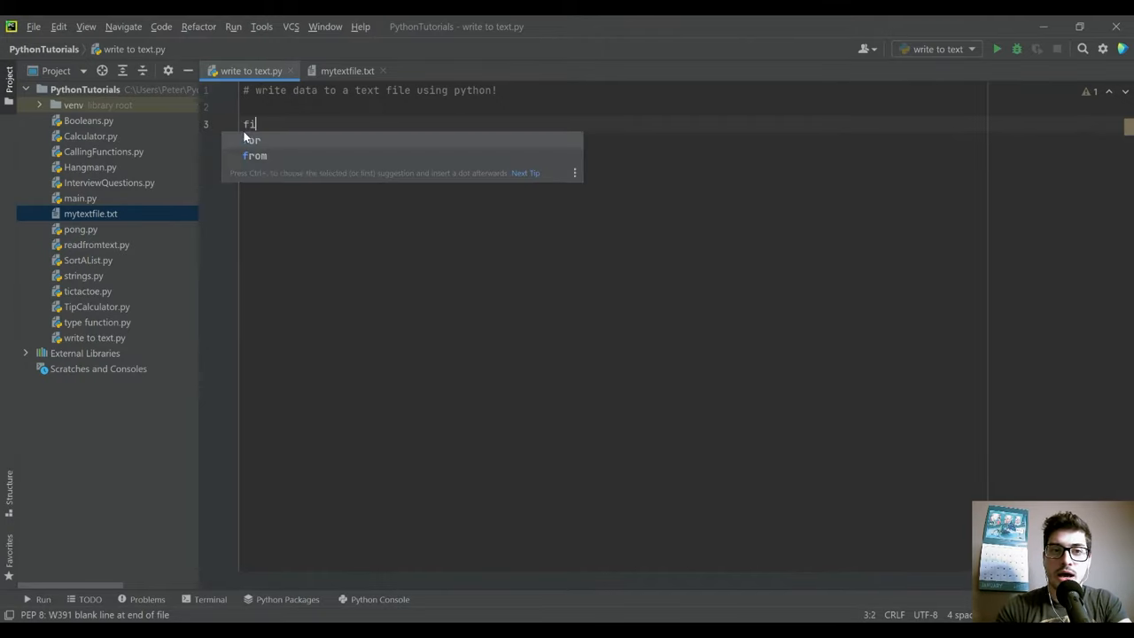
pyautogui.write('le =')
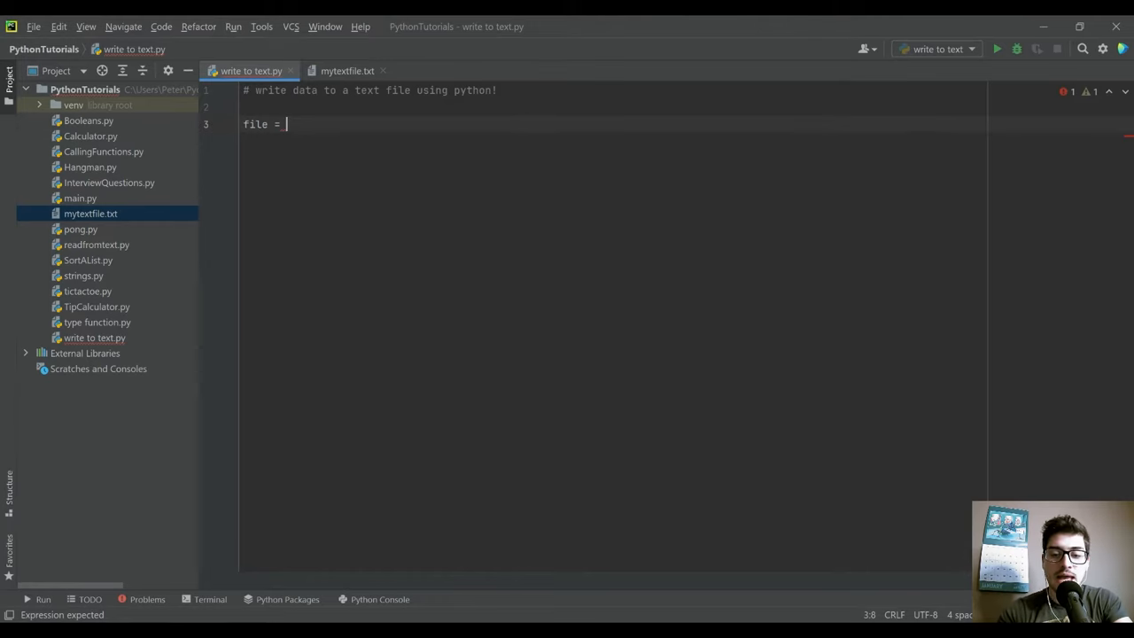
pyautogui.write('open()')
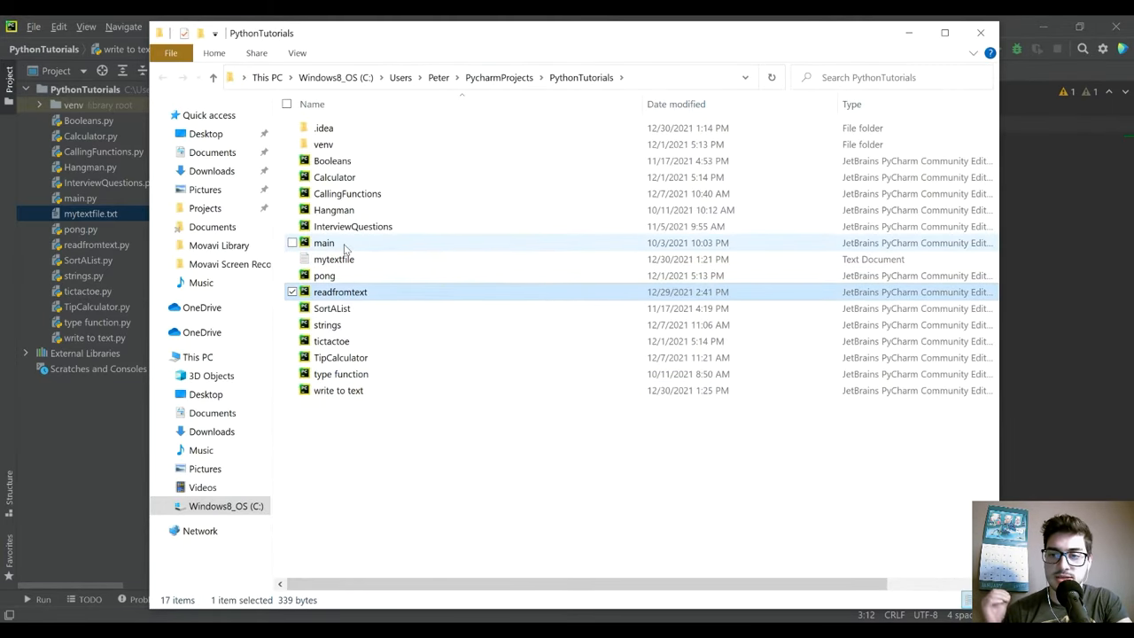
pyautogui.moveTo(448, 209)
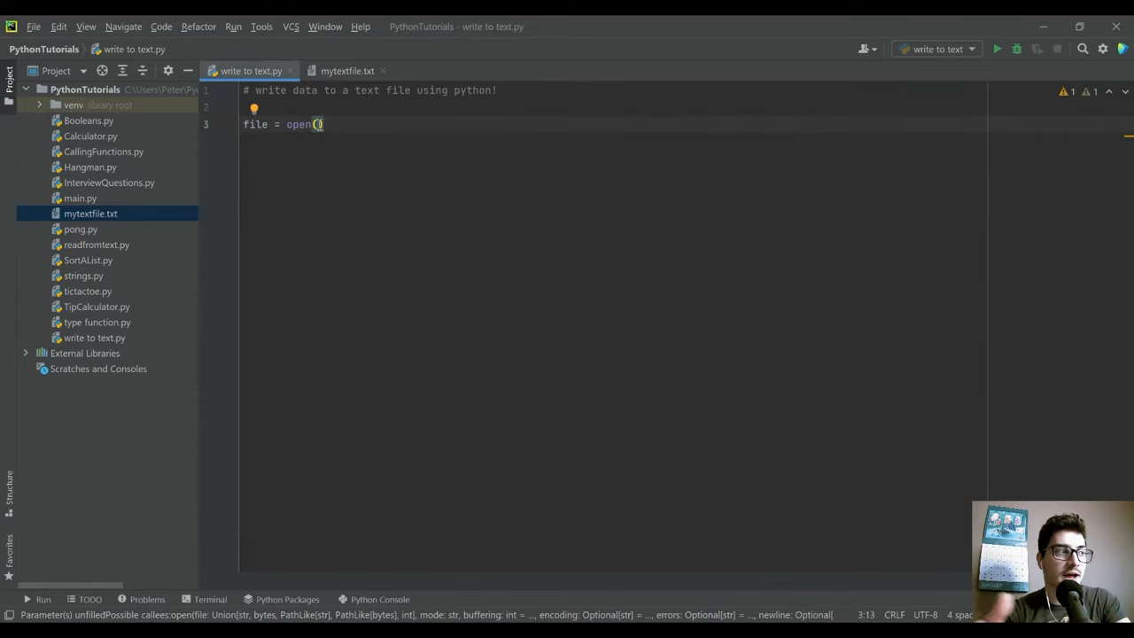
# Pass 'mytextfile.txt' to open() and start a file.write call on the next line.
pyautogui.write("'")
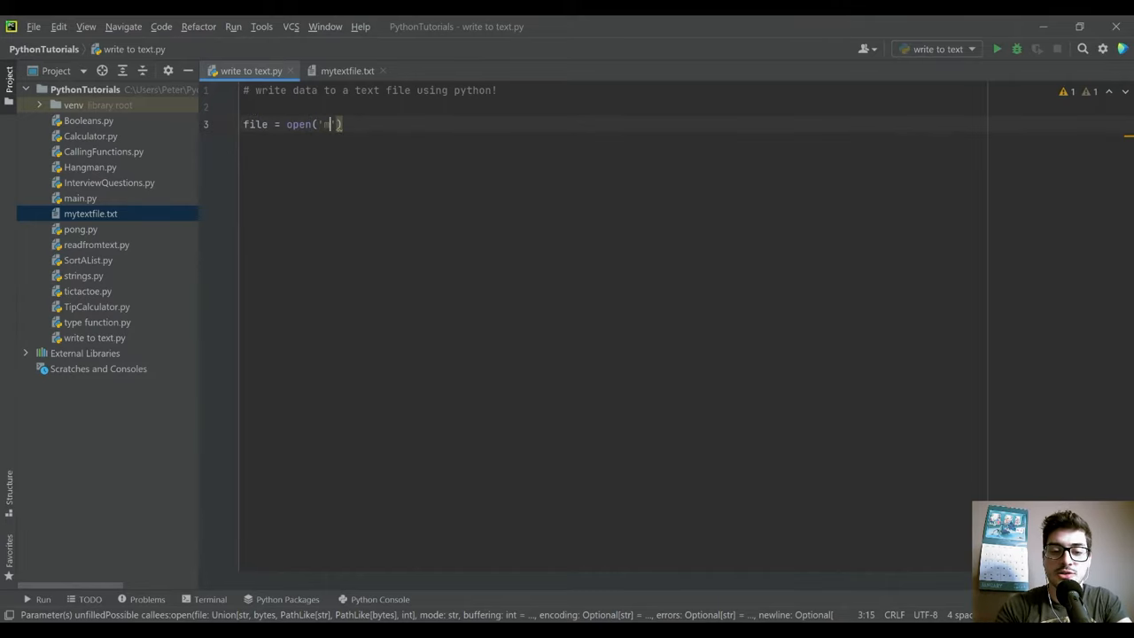
pyautogui.write("mytextfile.txt', 'w")
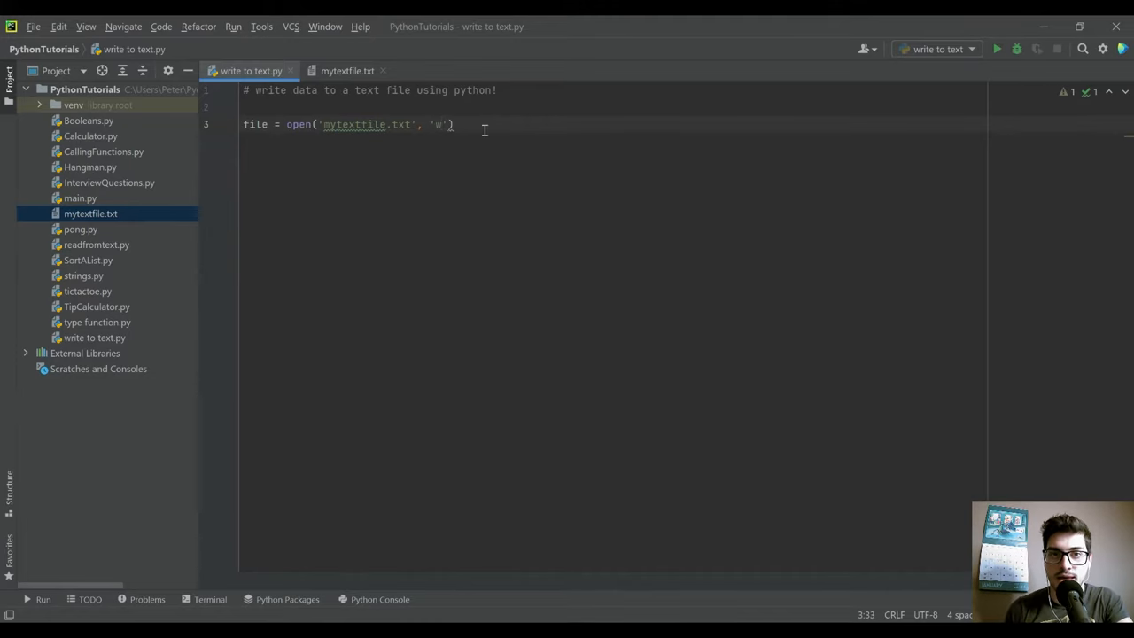
pyautogui.press('Enter')
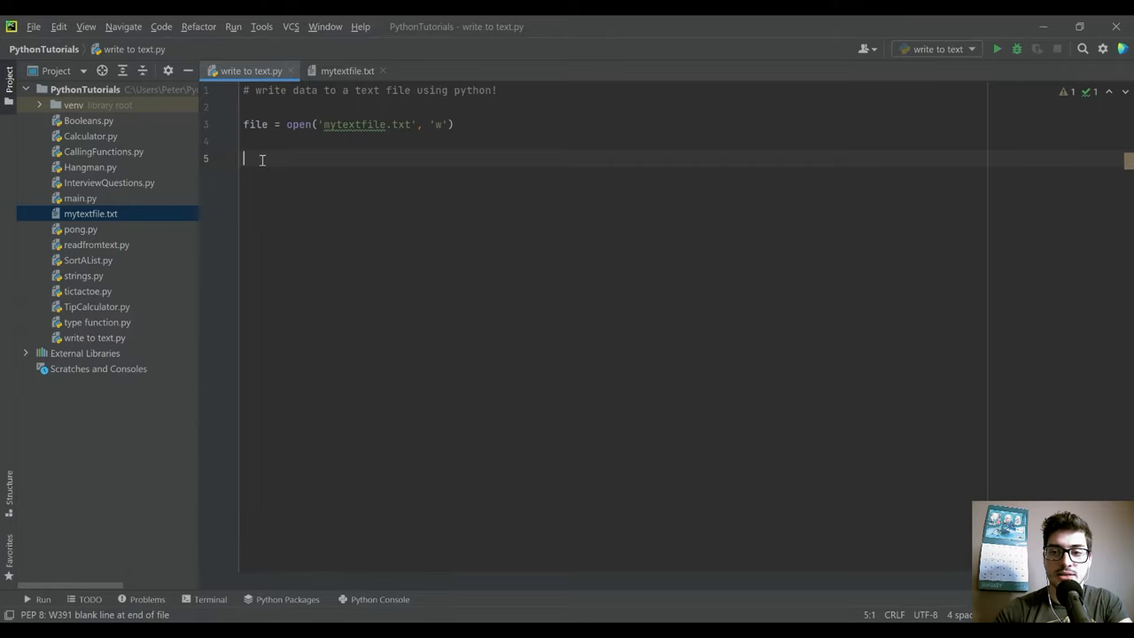
pyautogui.write('f')
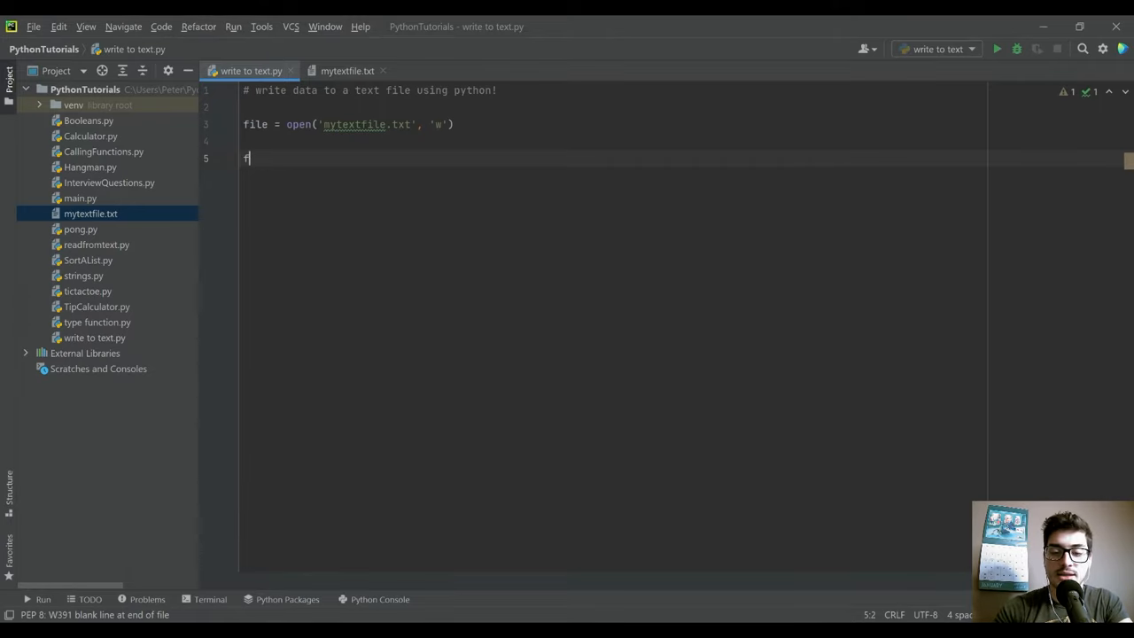
pyautogui.write("ile.write('")
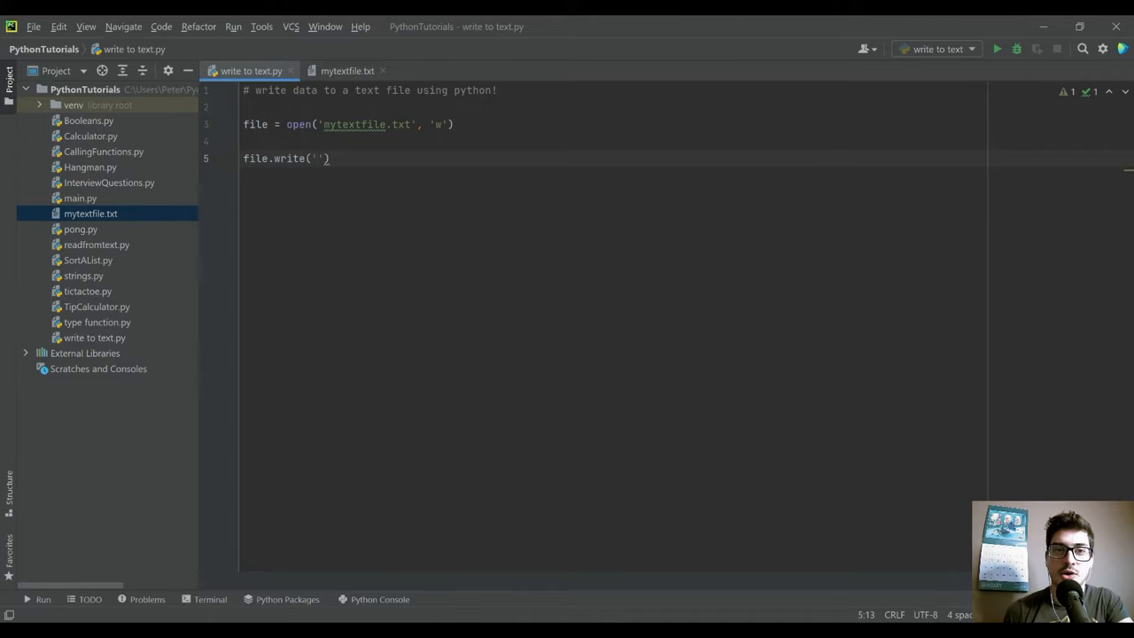
# Confirm mytextfile.txt is still empty in its tab and Notepad, then close those windows.
pyautogui.click(348, 71)
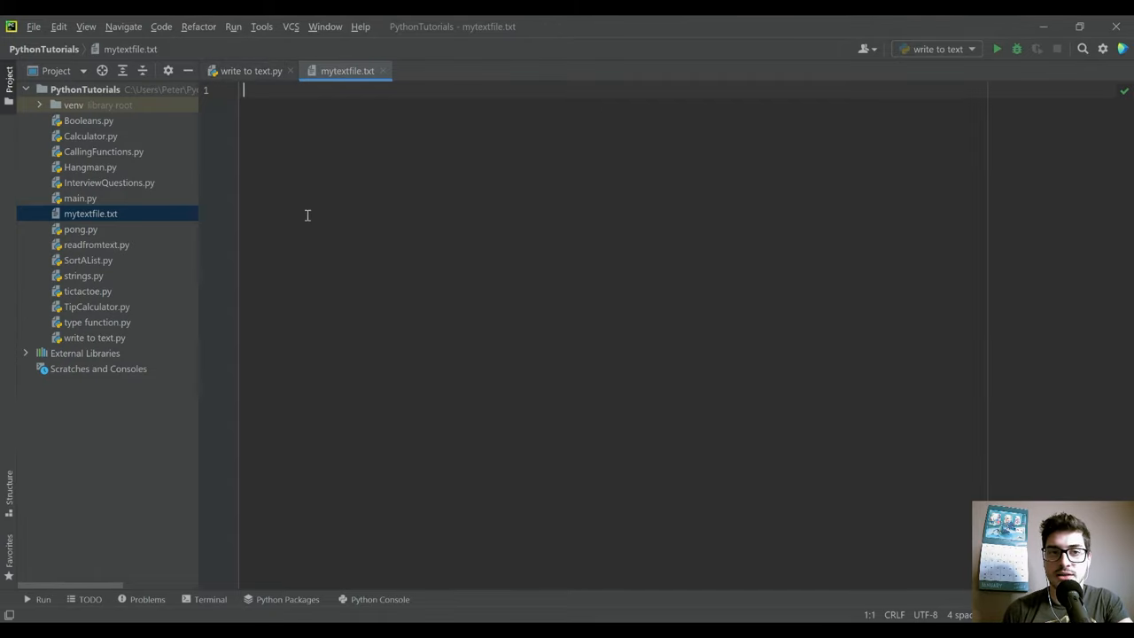
pyautogui.moveTo(347, 189)
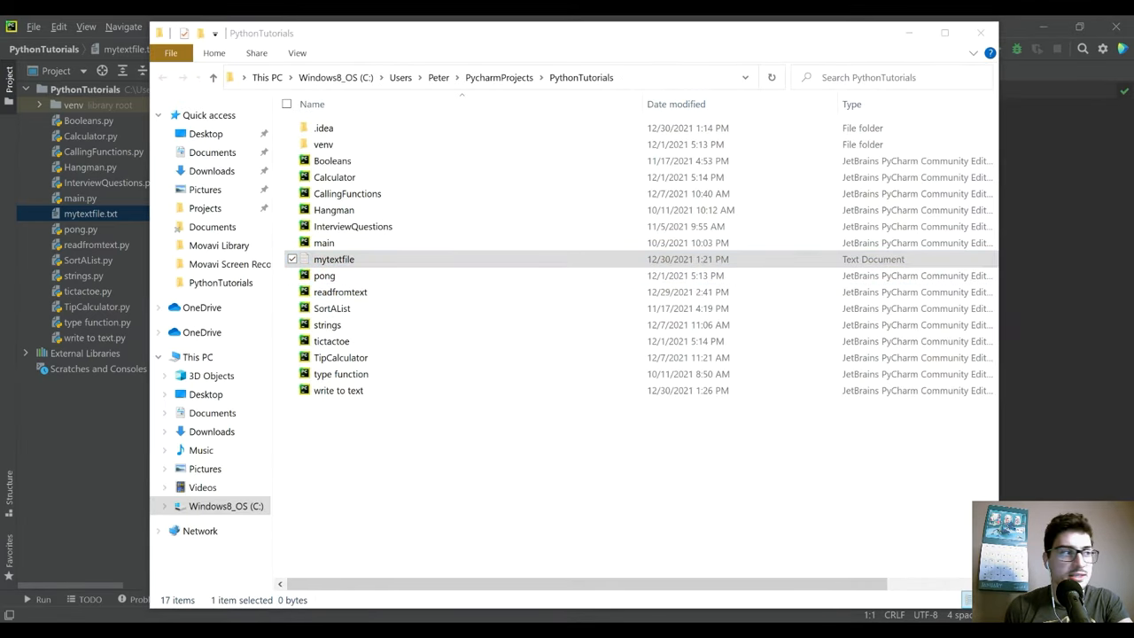
pyautogui.doubleClick(333, 259)
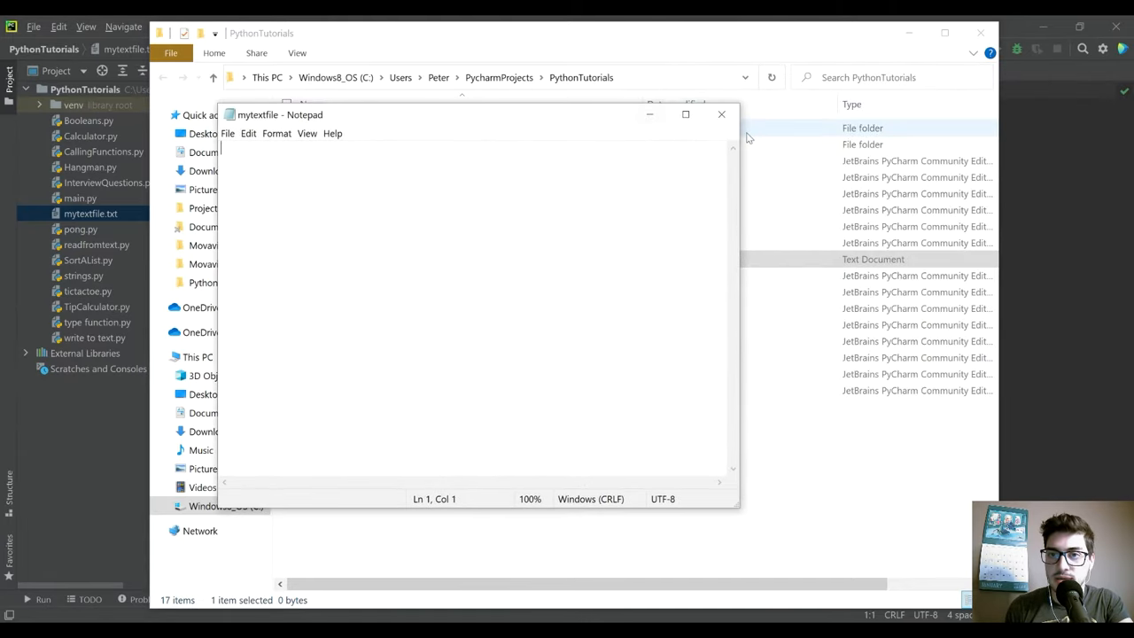
pyautogui.click(721, 114)
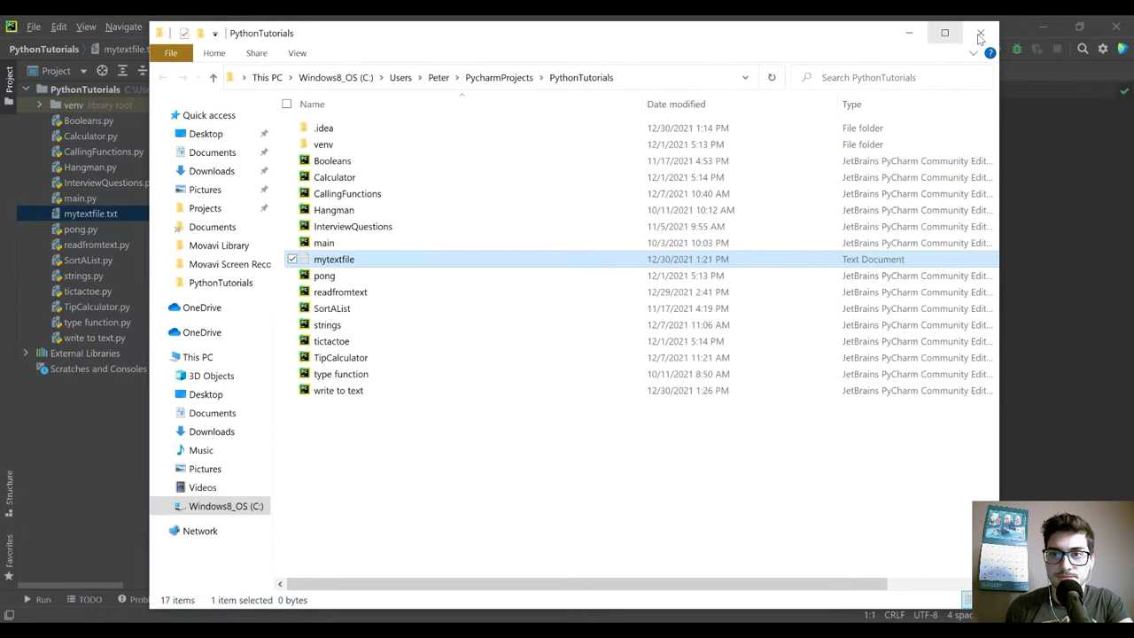
pyautogui.click(980, 28)
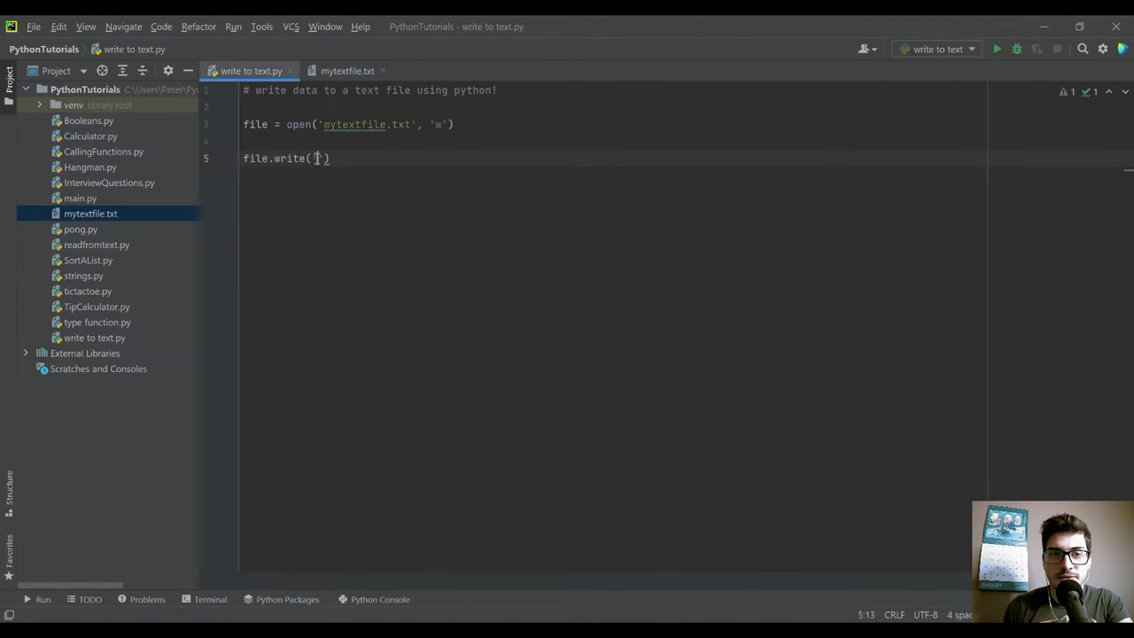
# Write 'some information' with file.write and add file.close() on a new line.
pyautogui.write('some')
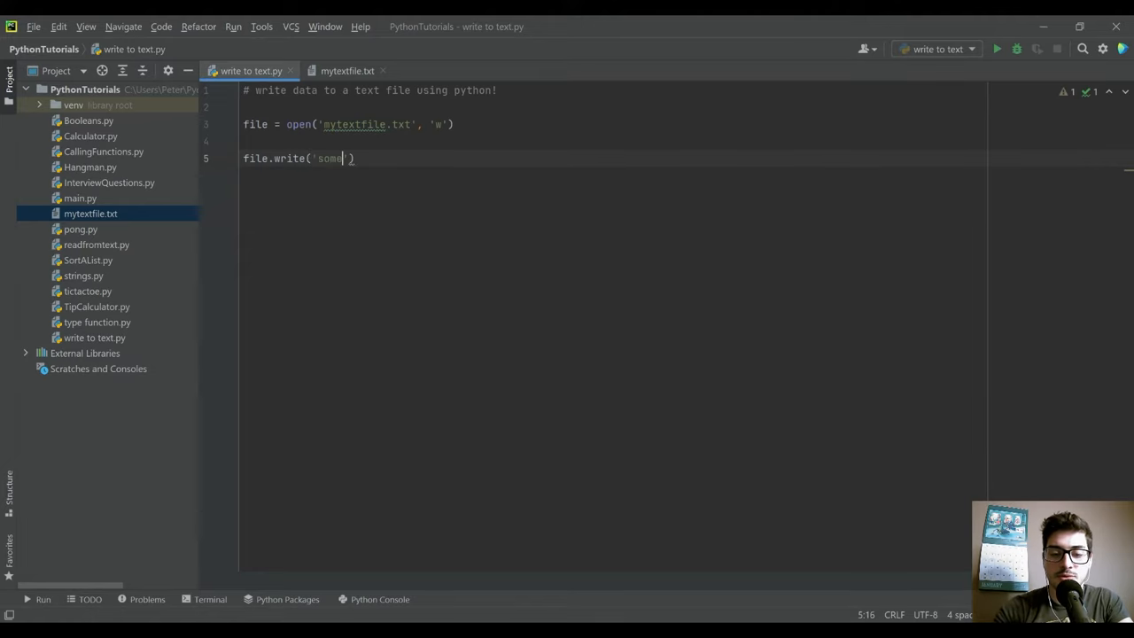
pyautogui.write('information')
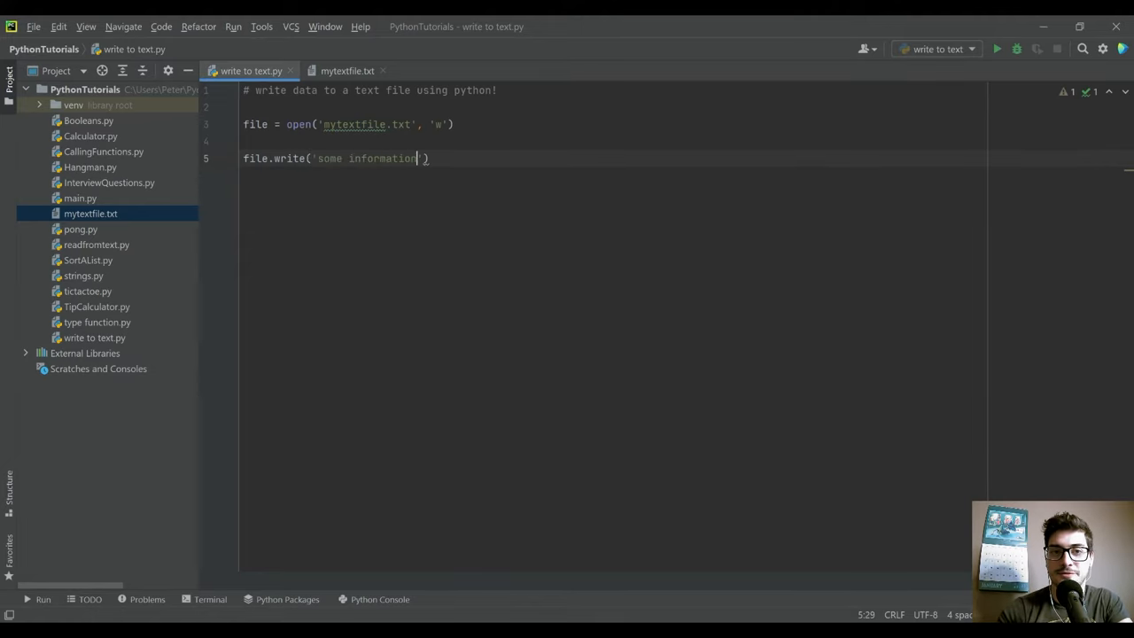
pyautogui.press('enter')
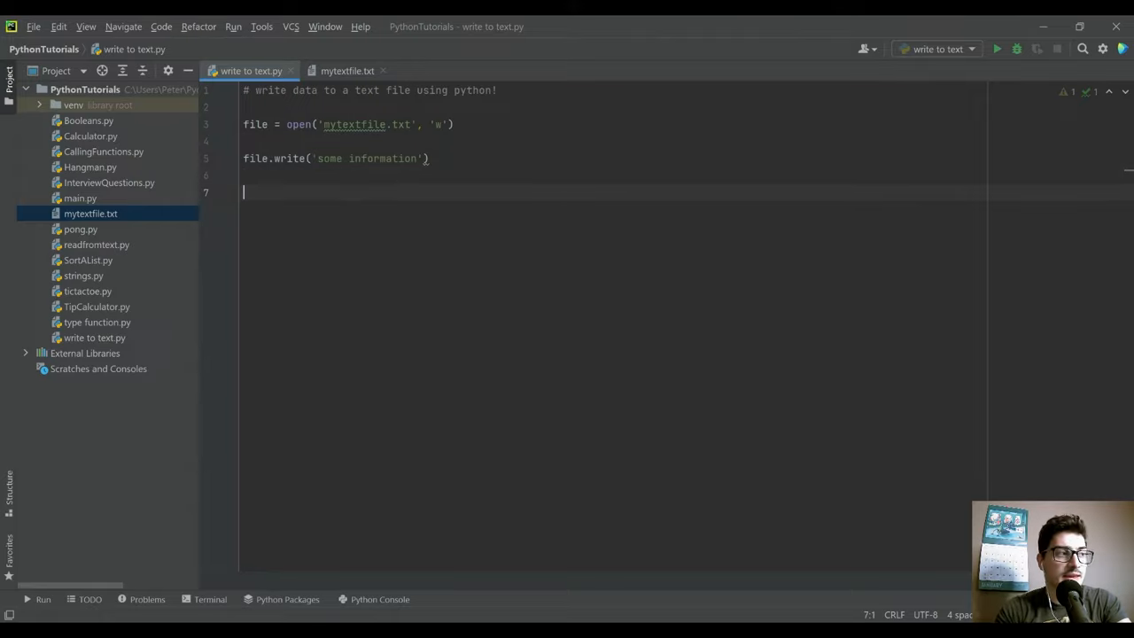
pyautogui.write('file.c')
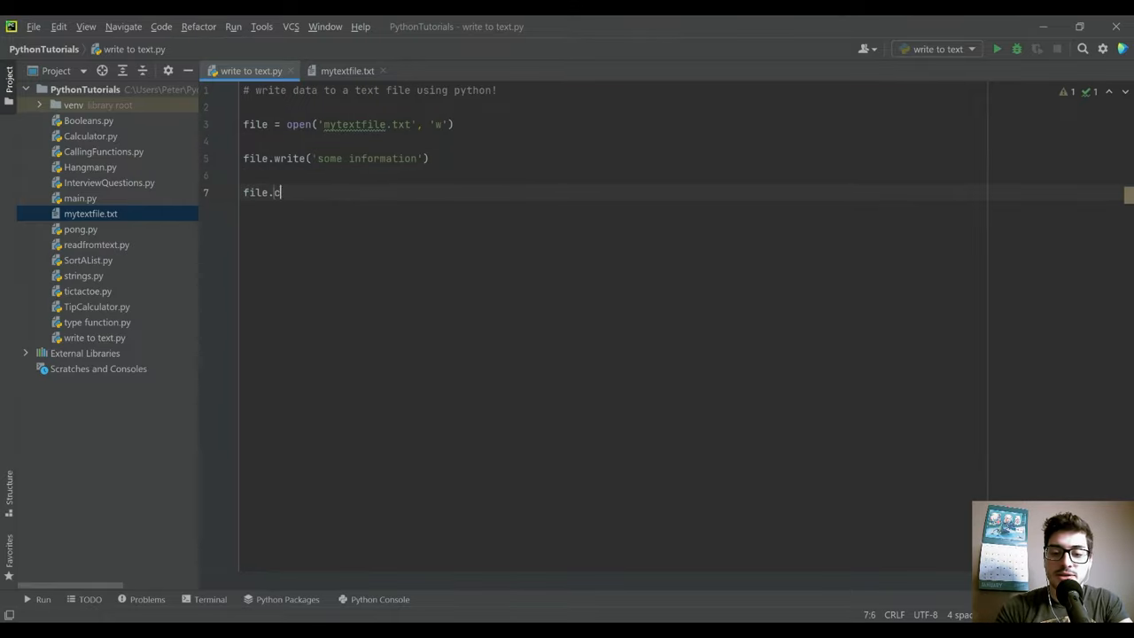
pyautogui.write('lose()')
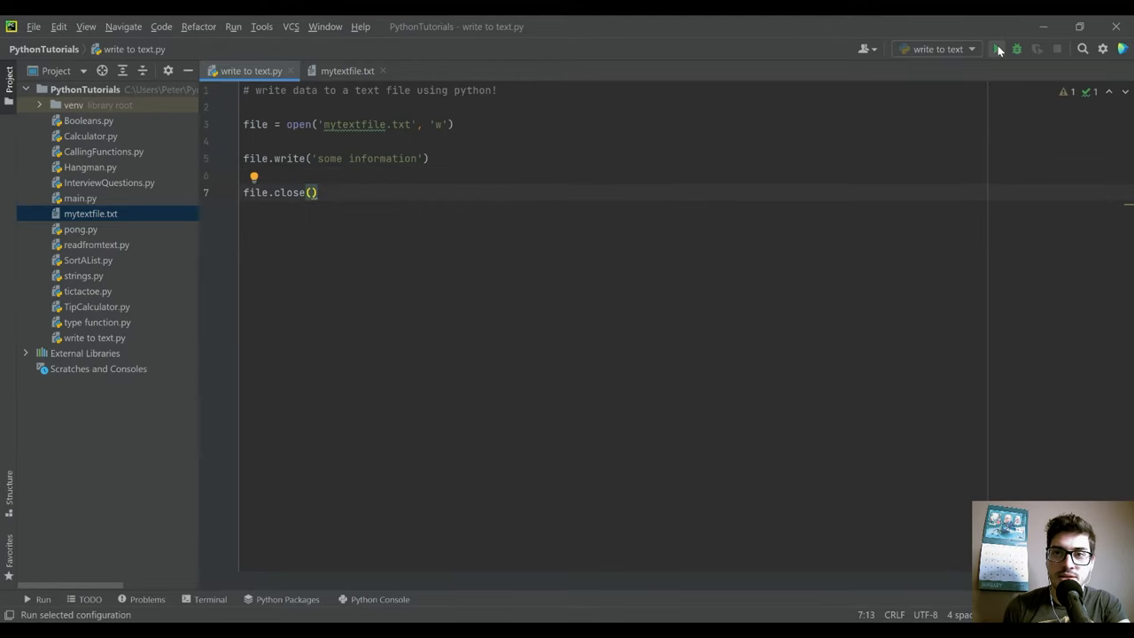
# Run the script and check that mytextfile.txt now holds 'some information'.
pyautogui.click(998, 49)
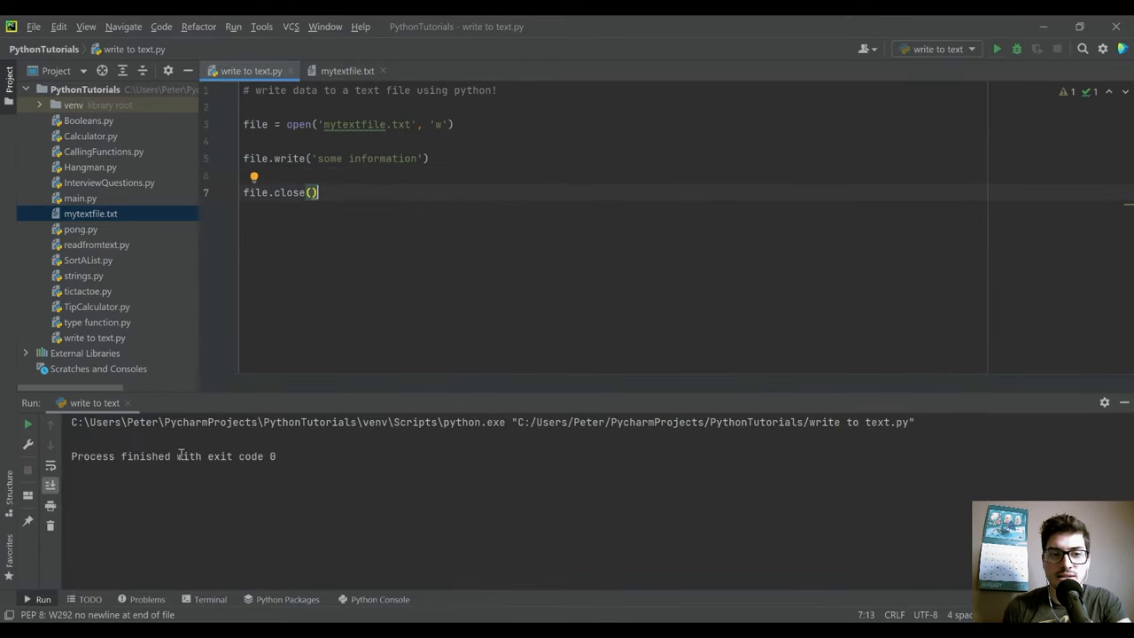
pyautogui.moveTo(251, 479)
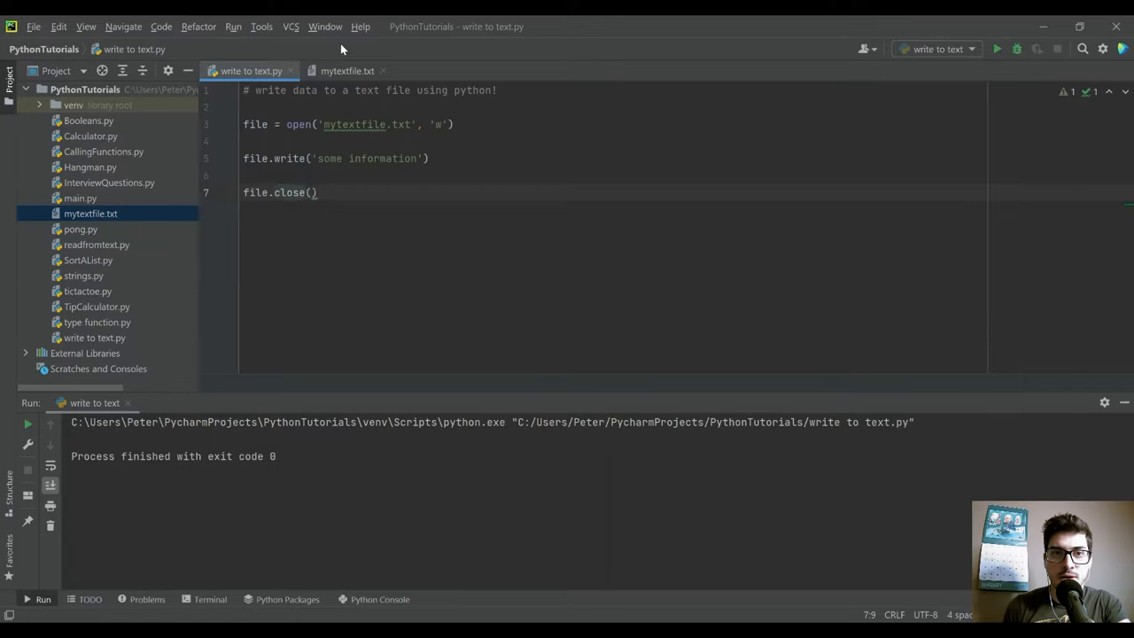
pyautogui.click(348, 71)
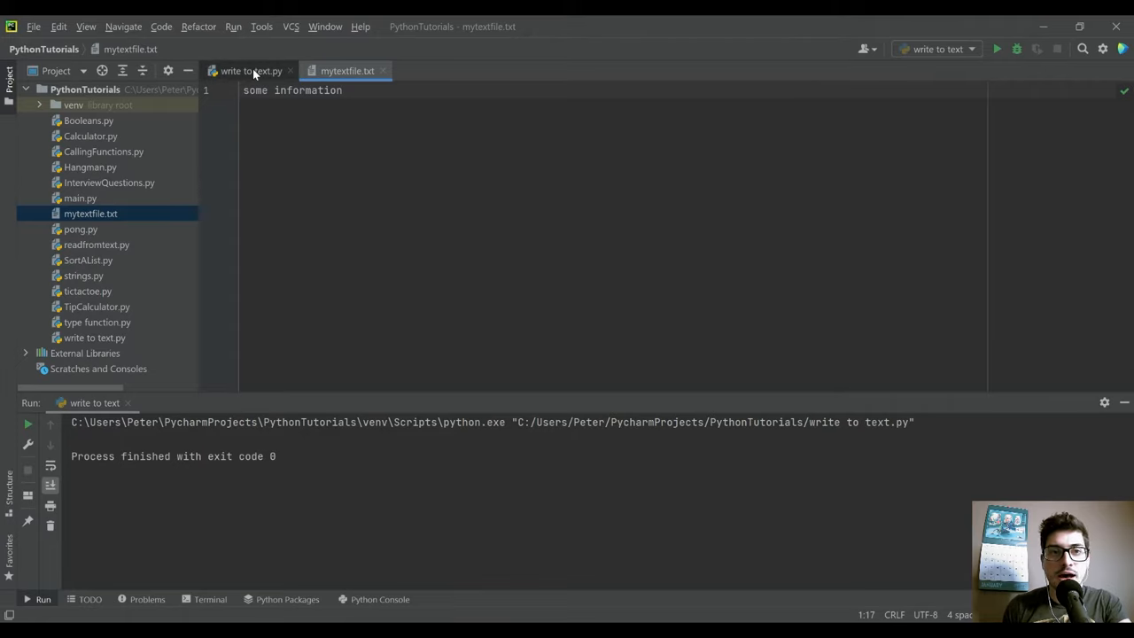
pyautogui.click(251, 71)
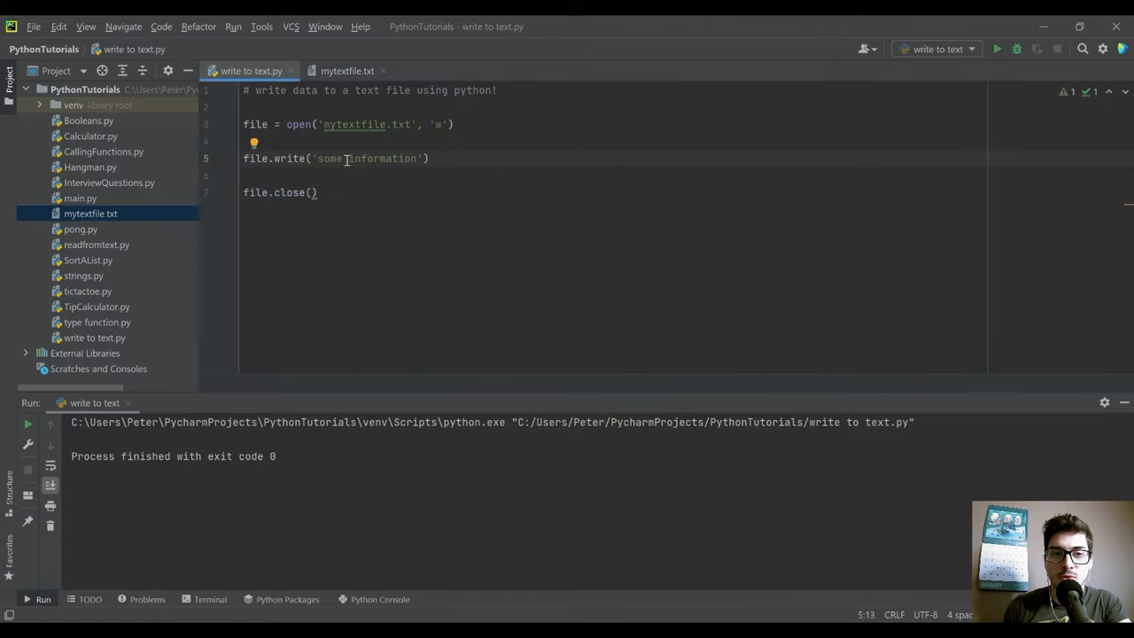
# Change the written text to 'more information' and run the script again.
pyautogui.doubleClick(329, 158)
pyautogui.write('mor')
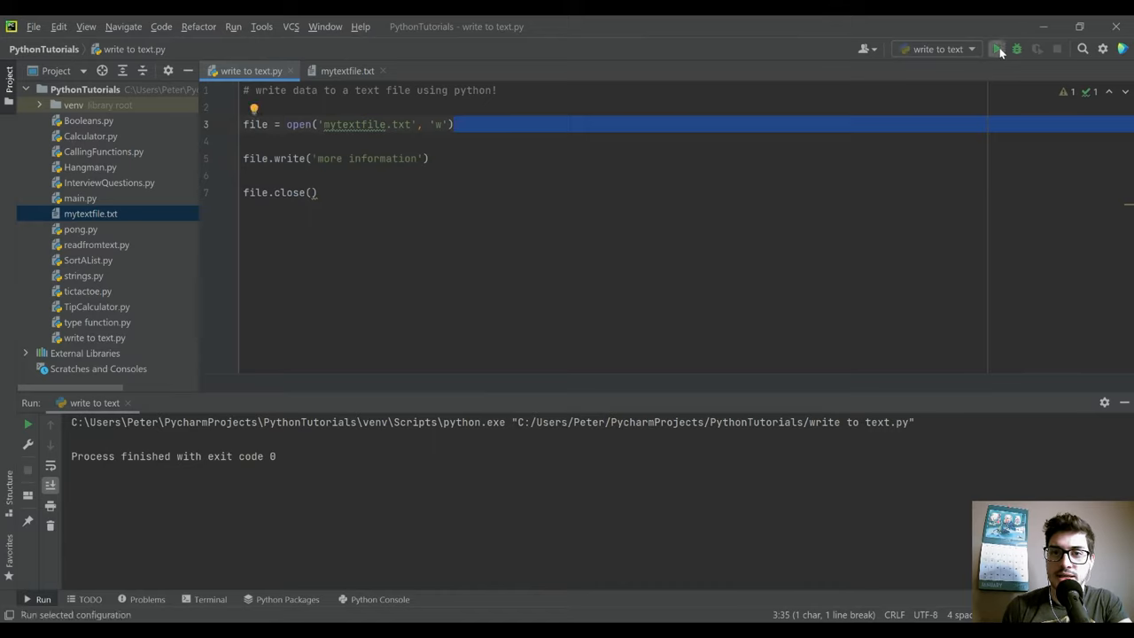
pyautogui.click(346, 71)
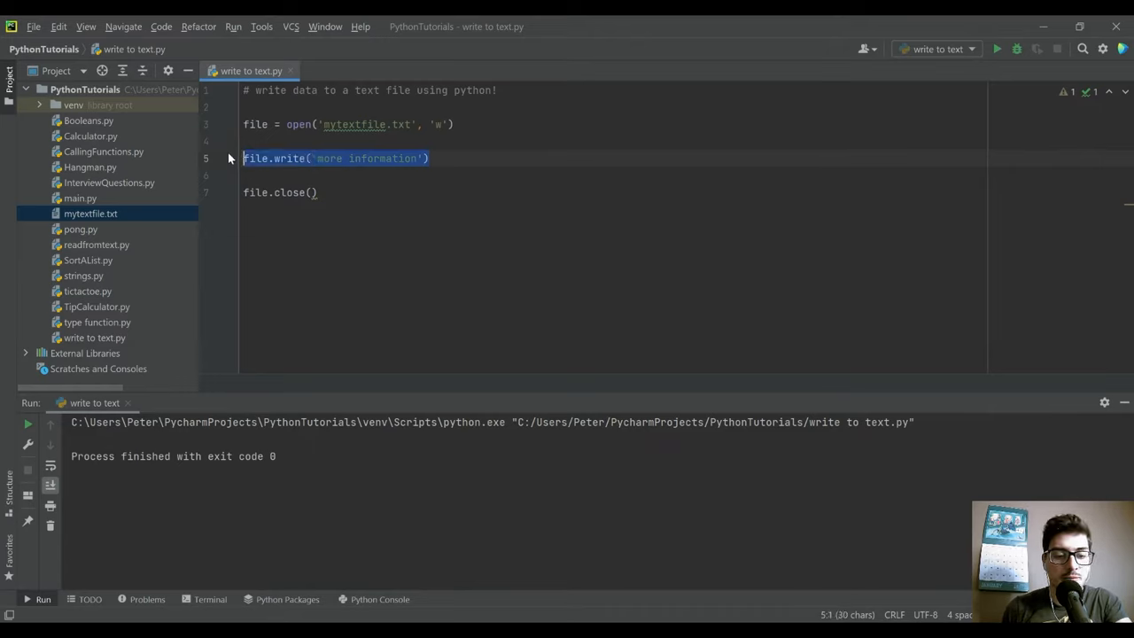
# Add a \n to the first file.write string so 'some information' ends its line.
pyautogui.click(433, 160)
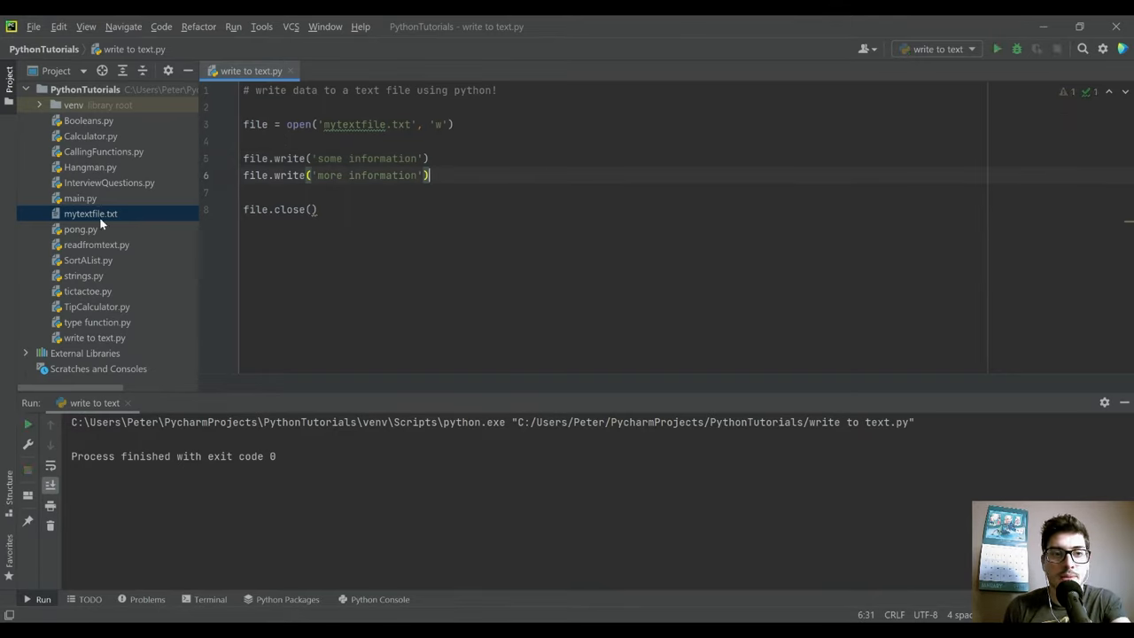
pyautogui.doubleClick(90, 212)
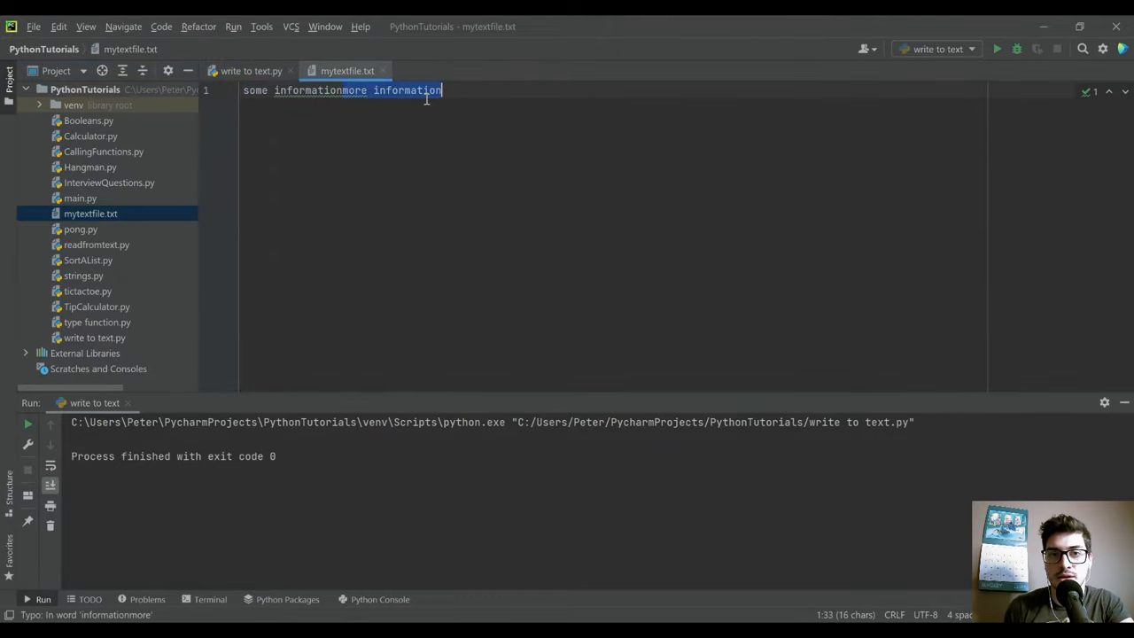
pyautogui.click(252, 71)
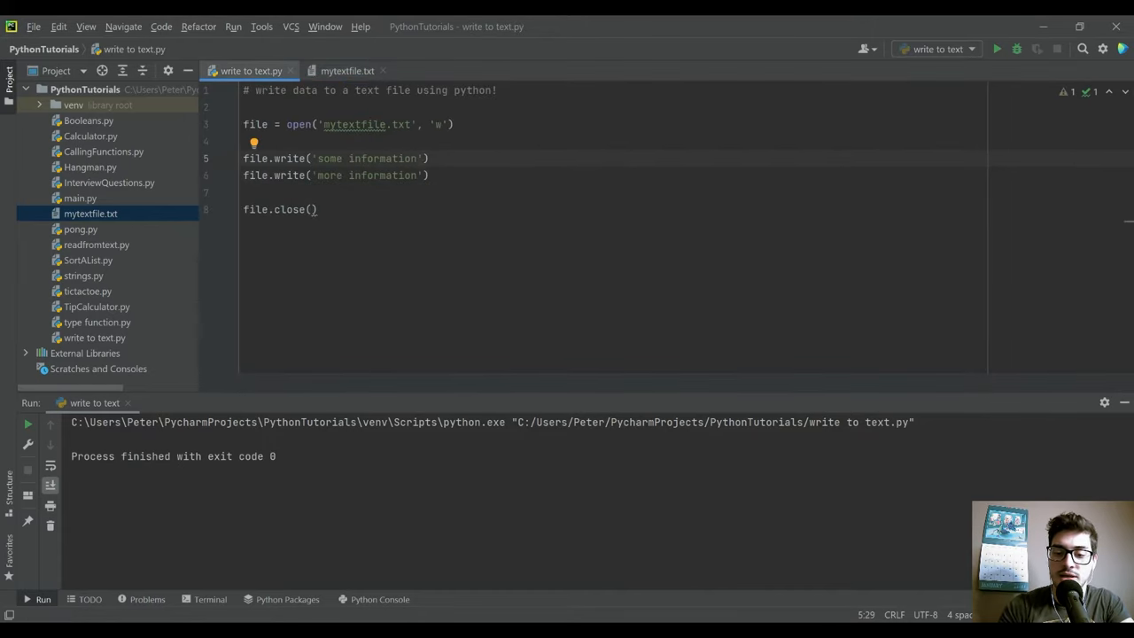
pyautogui.write('\\n')
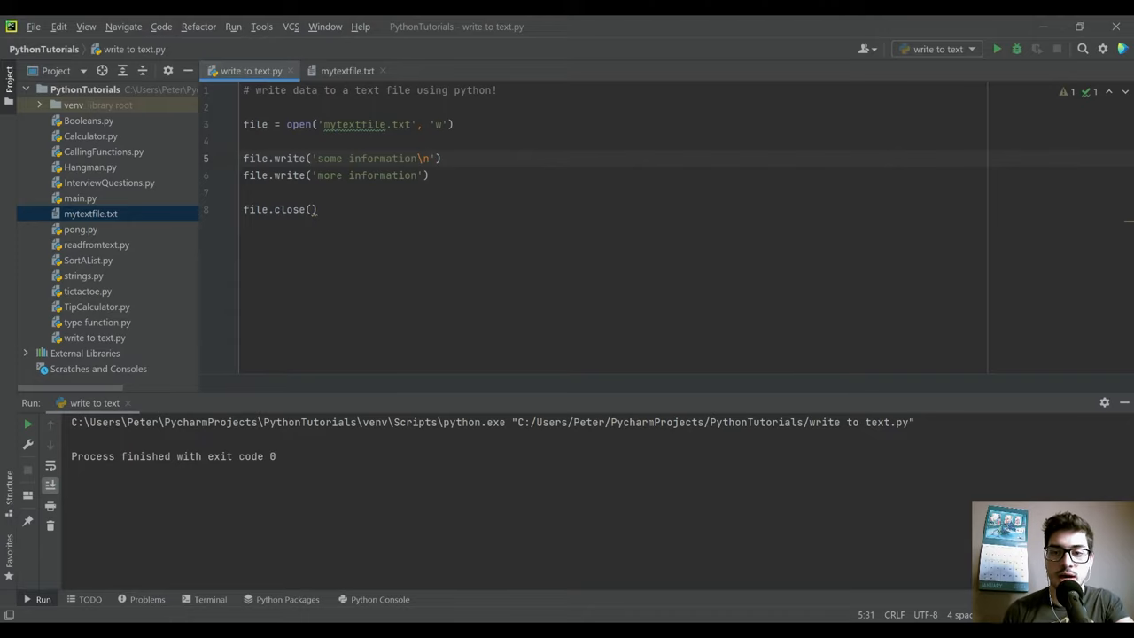
# Add \n to the second message, run, and view both phrases on separate lines.
pyautogui.click(431, 176)
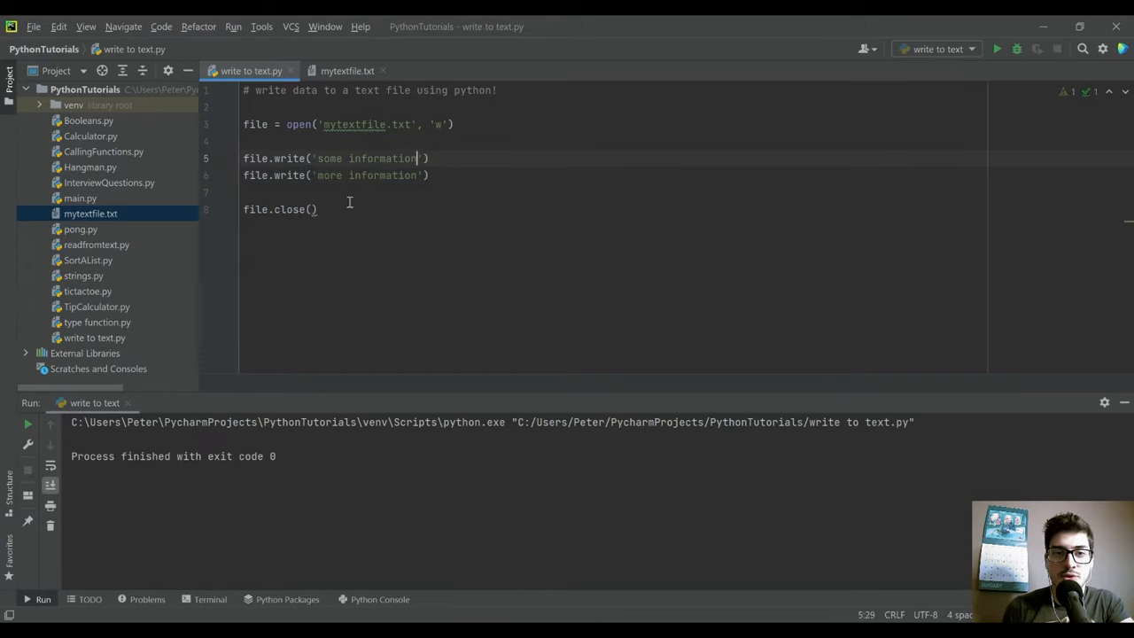
pyautogui.write('\\n')
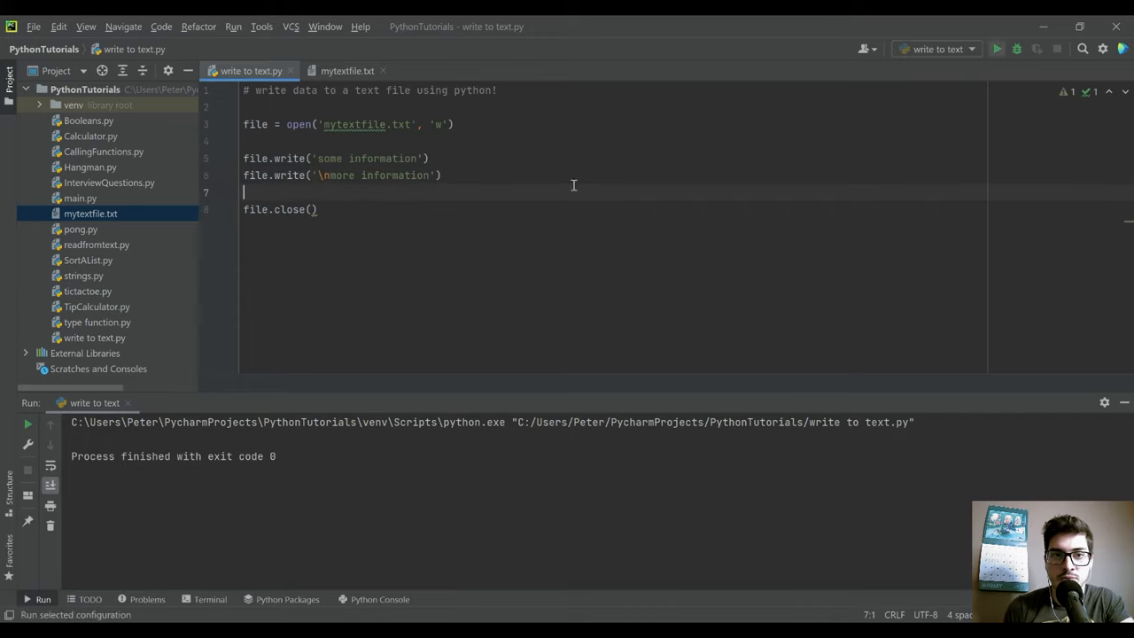
pyautogui.click(348, 71)
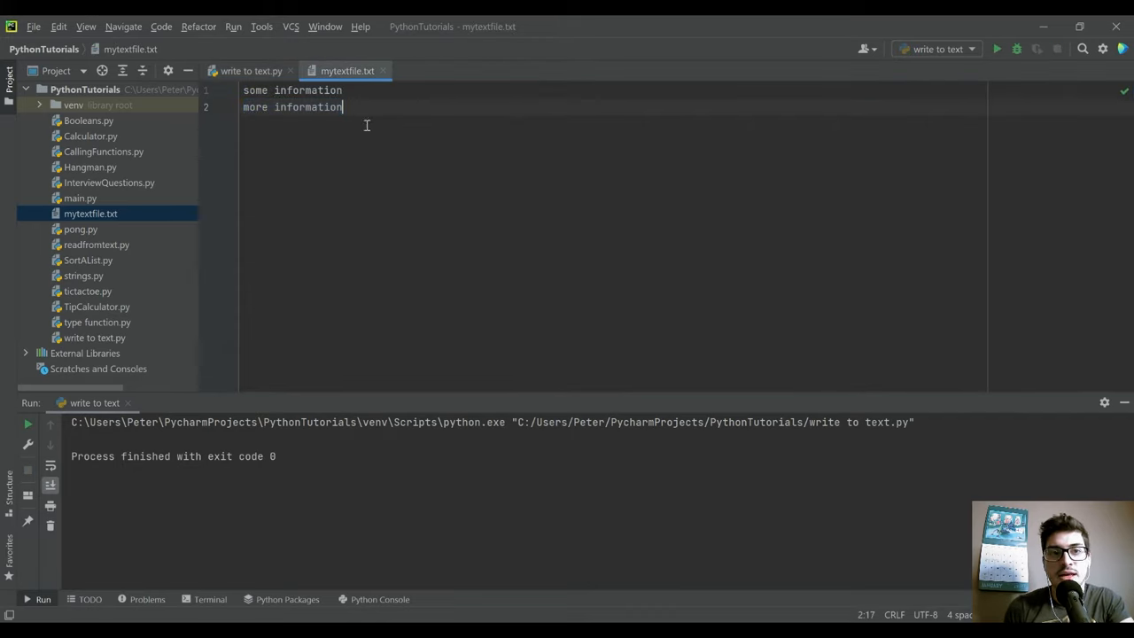
pyautogui.click(252, 71)
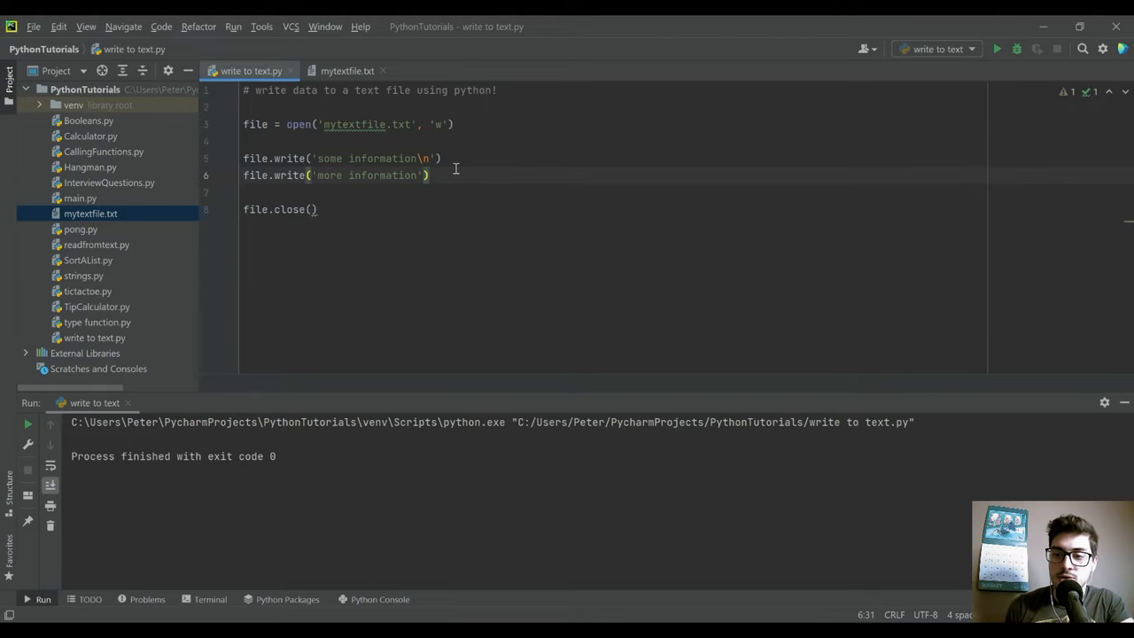
pyautogui.moveTo(326, 166)
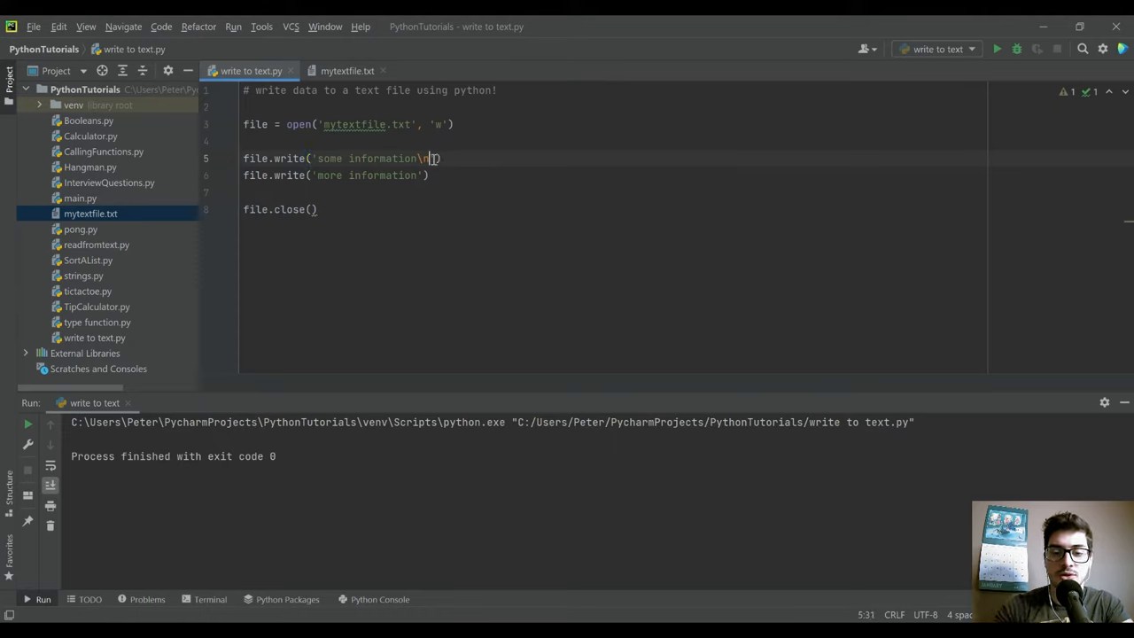
# Extend the writes with 'more information\n' and select the first message text.
pyautogui.write('more infor')
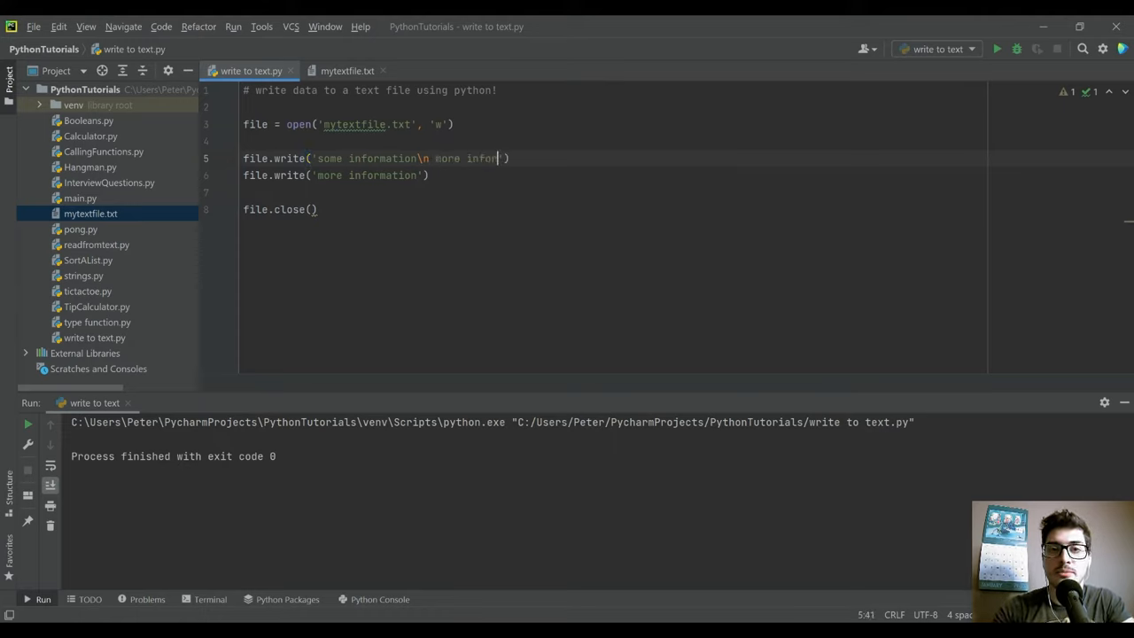
pyautogui.write('mation')
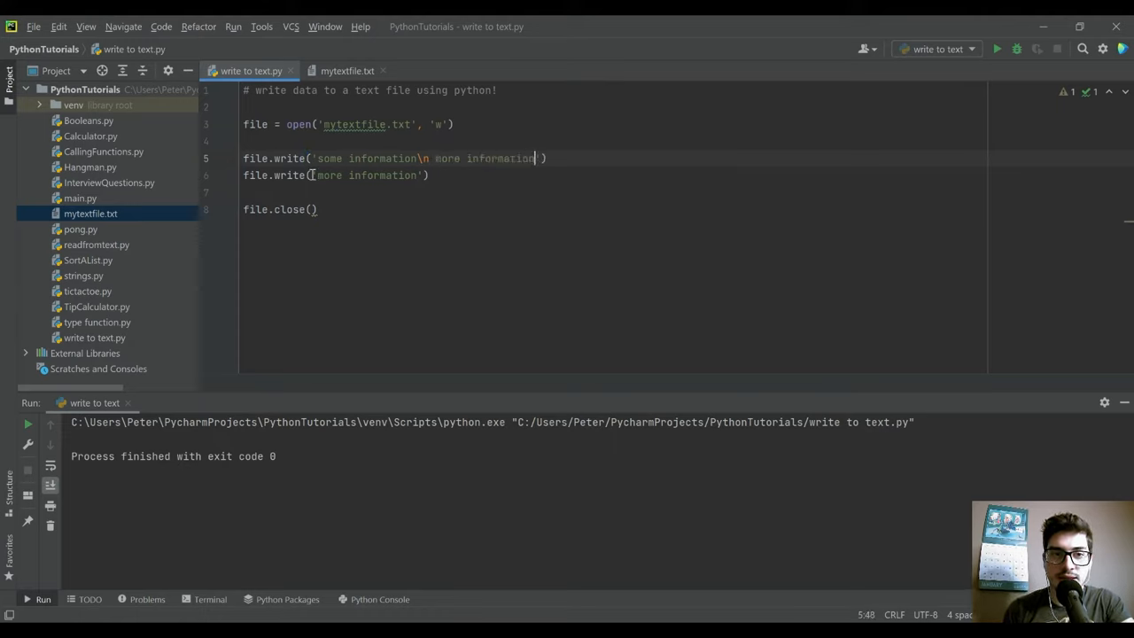
pyautogui.write('\\n even')
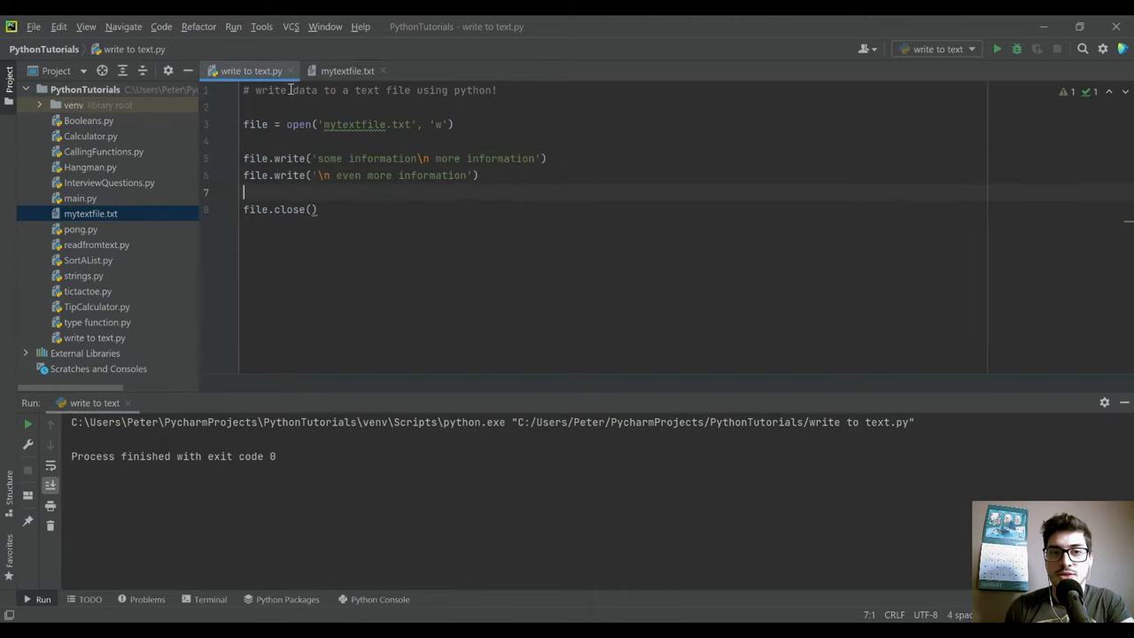
pyautogui.moveTo(316, 158); pyautogui.dragTo(523, 158)
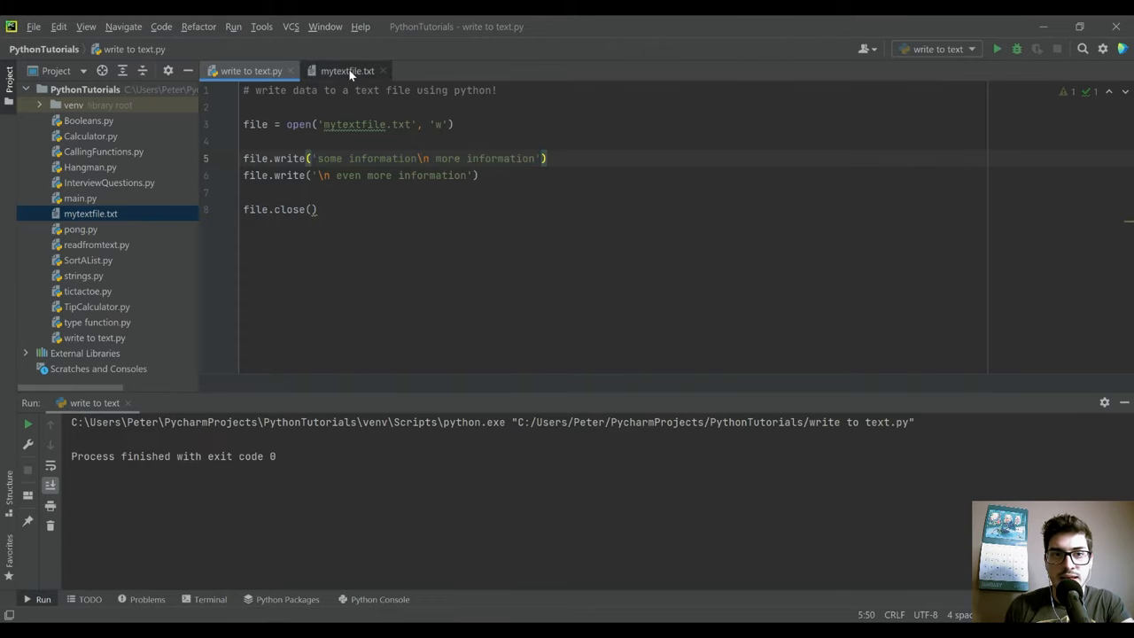
# Check mytextfile.txt shows three separate lines, switching back to the script between looks.
pyautogui.click(347, 71)
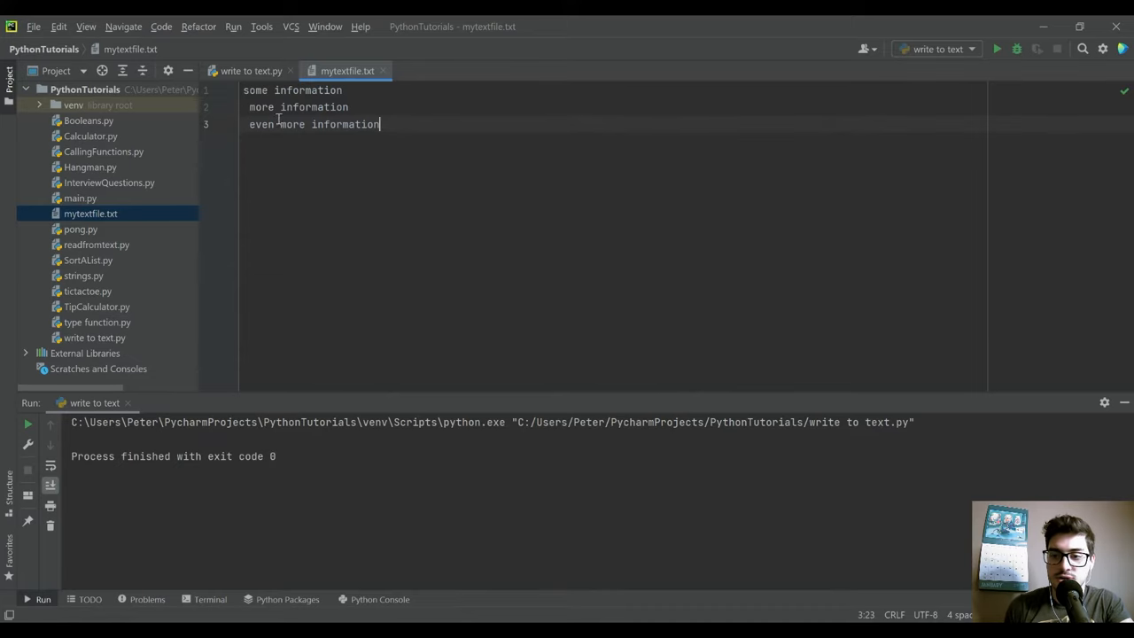
pyautogui.click(251, 71)
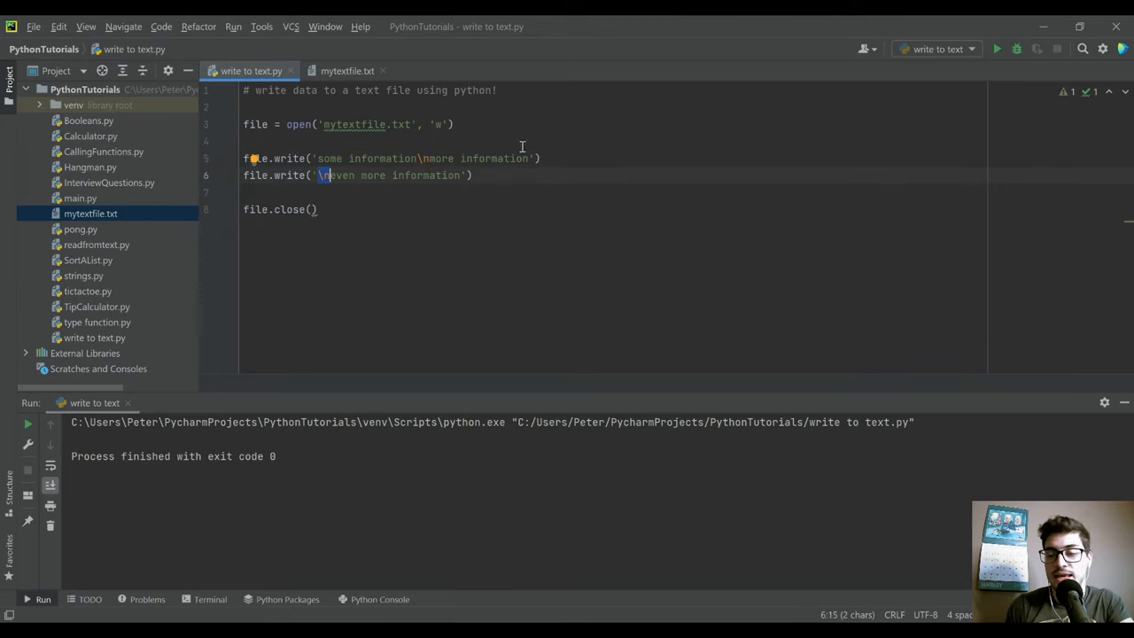
pyautogui.click(546, 159)
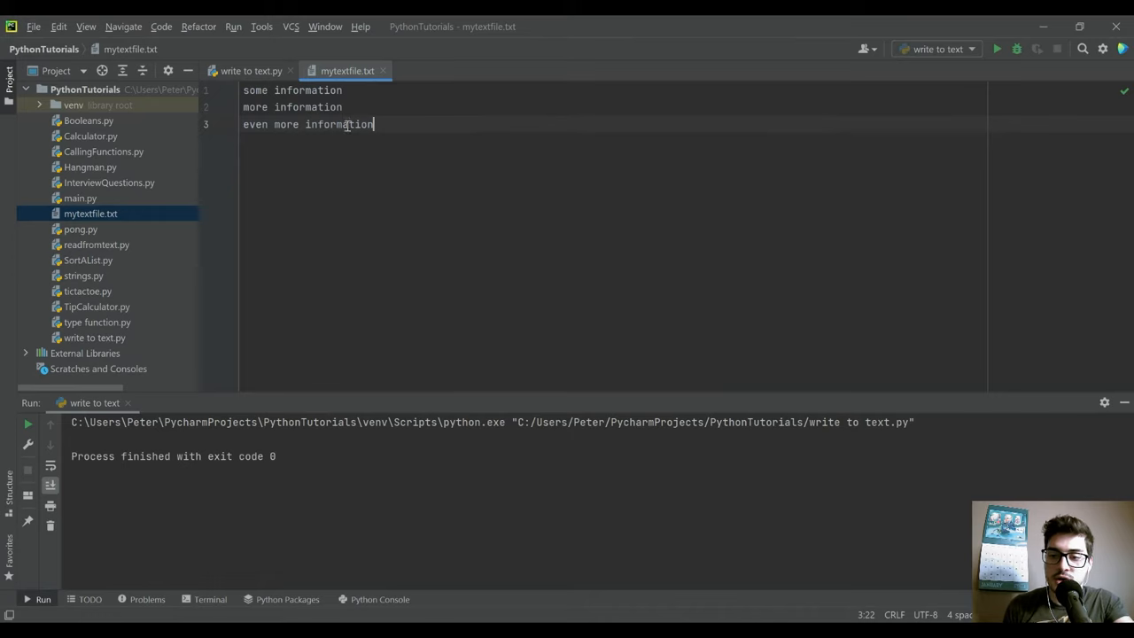
pyautogui.click(252, 71)
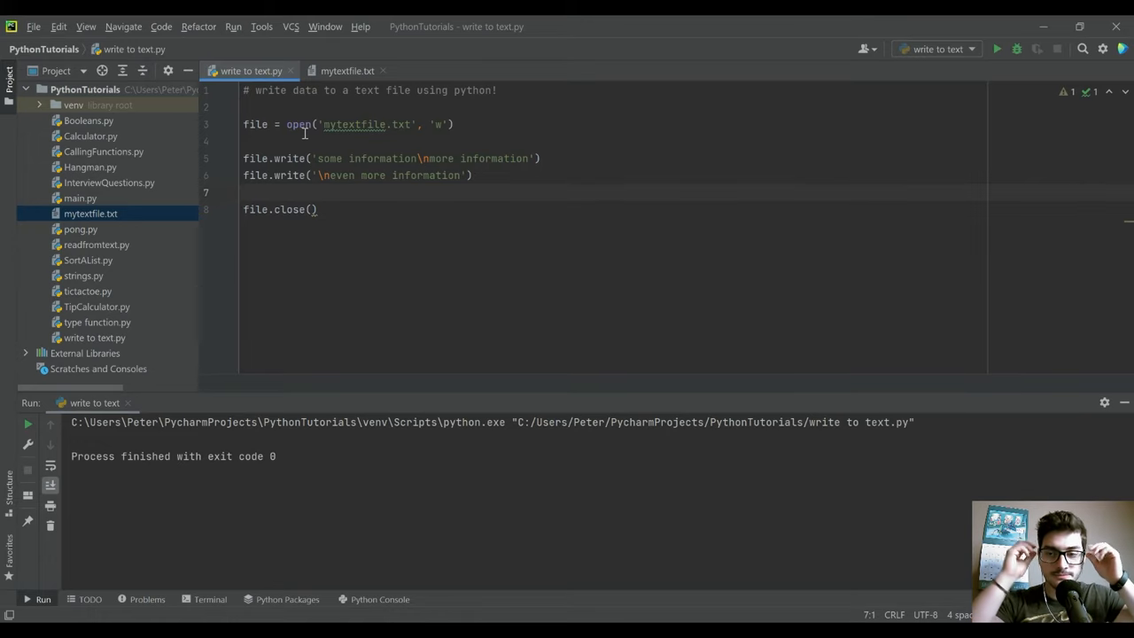
pyautogui.moveTo(285, 150)
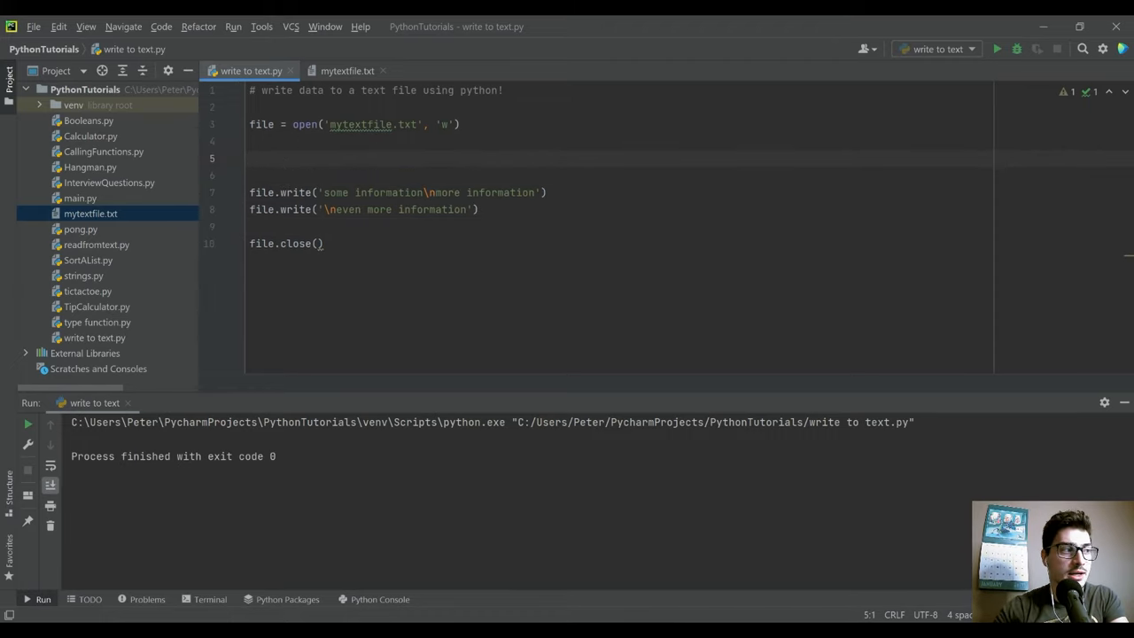
# Define students = ['peter','isabelle','george','jack'] below the open() line.
pyautogui.write('students = [')
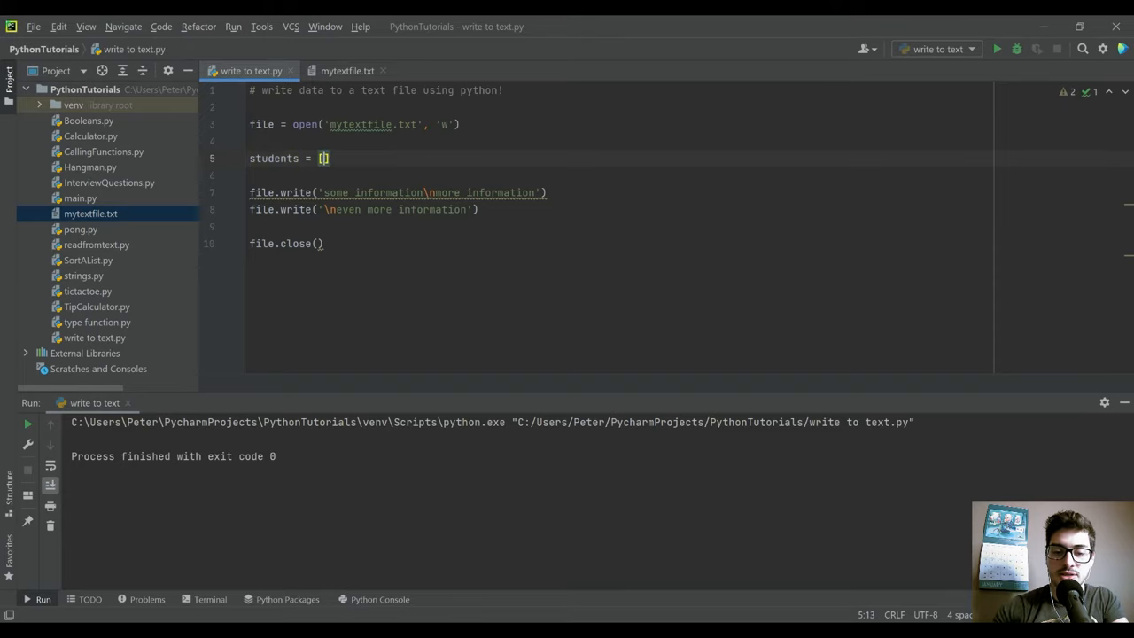
pyautogui.write('peter, is')
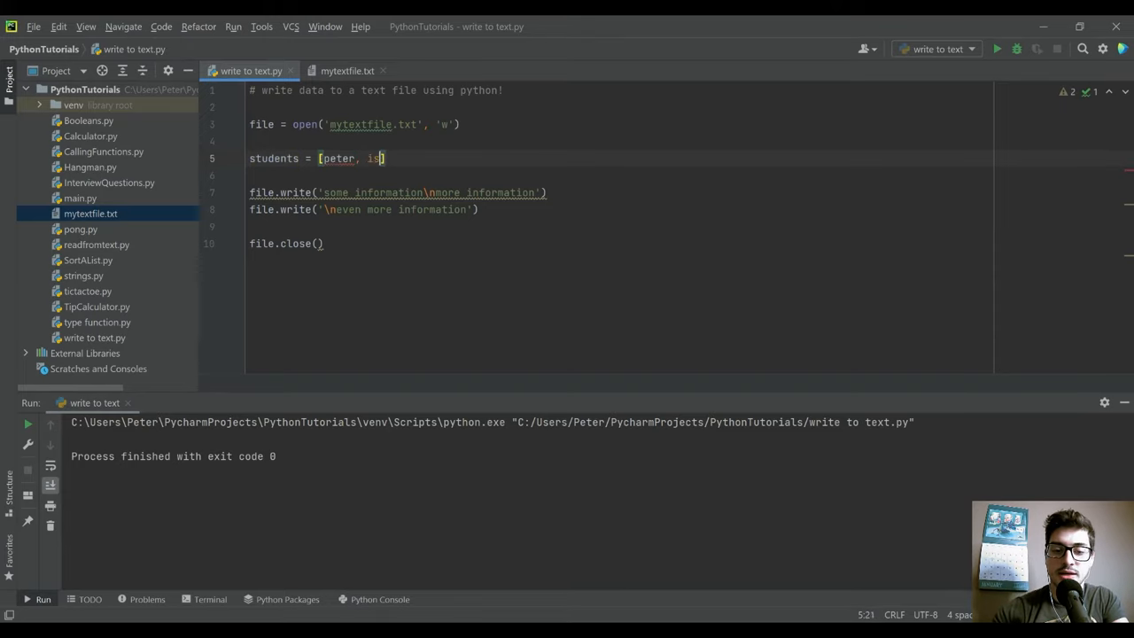
pyautogui.write('abelle, george')
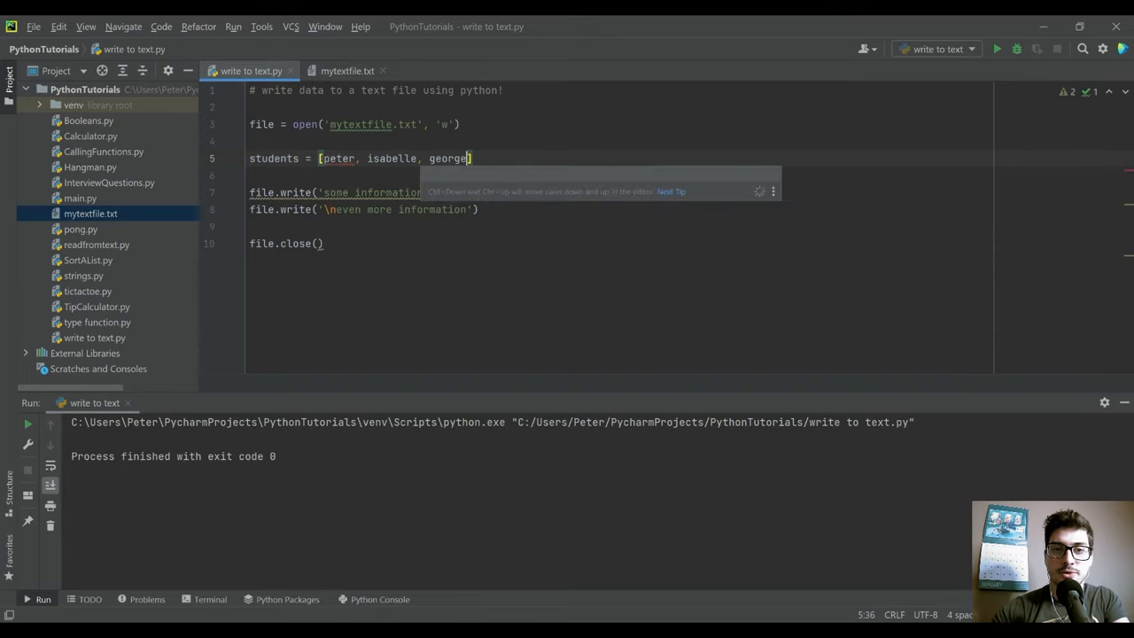
pyautogui.write(", jack'")
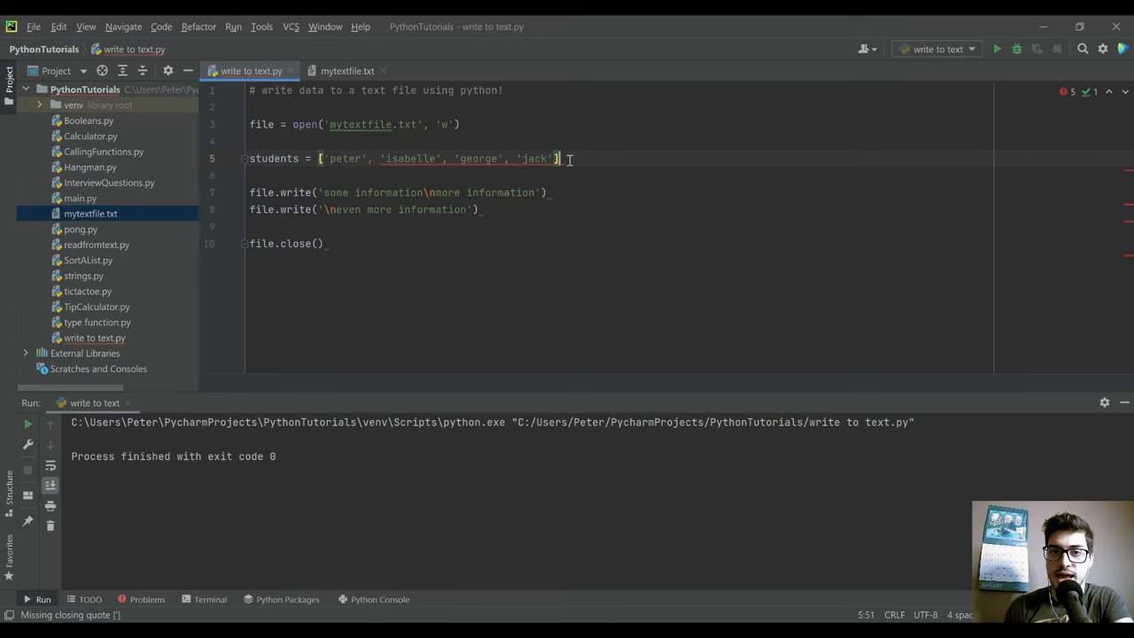
# Define grades = [100, 75, 80, 90] matching the four students.
pyautogui.write('grades')
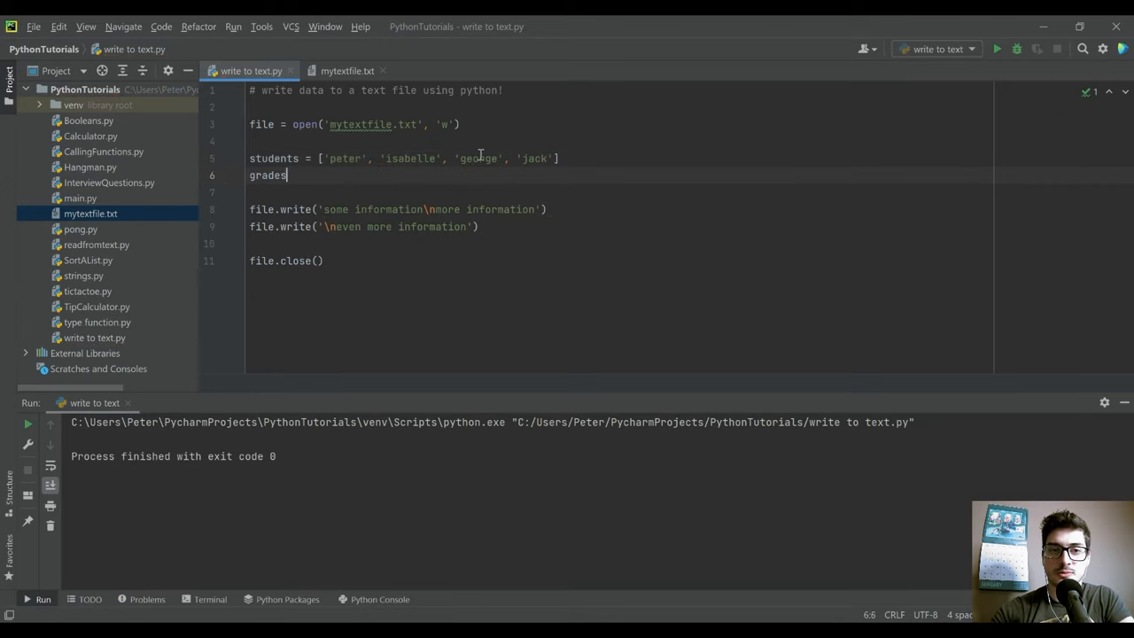
pyautogui.write('= []')
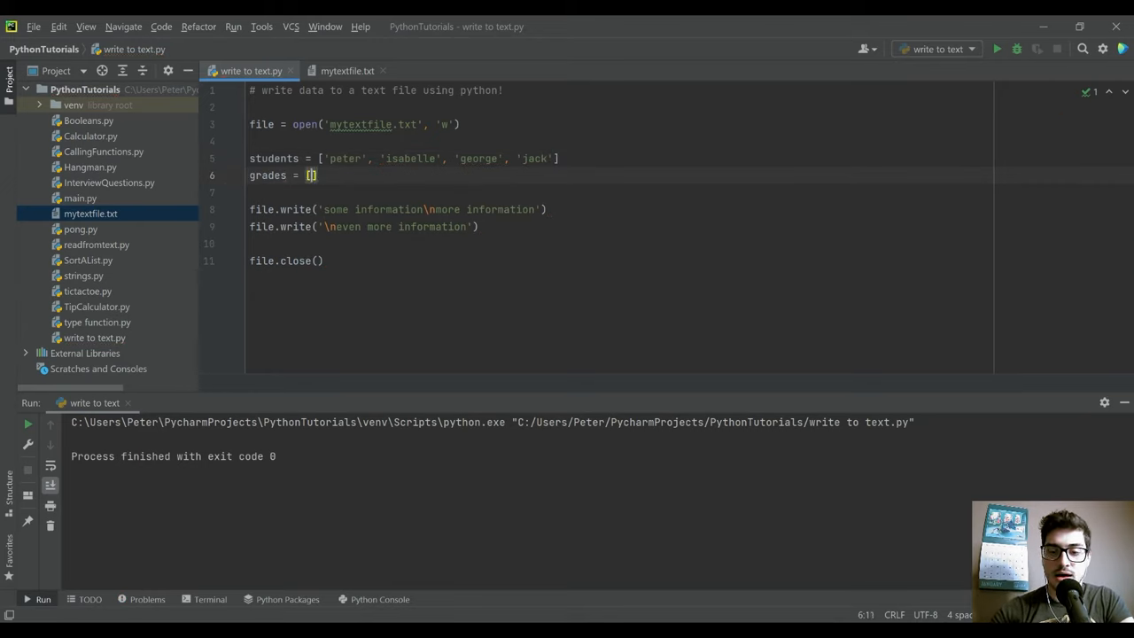
pyautogui.write('100, 7')
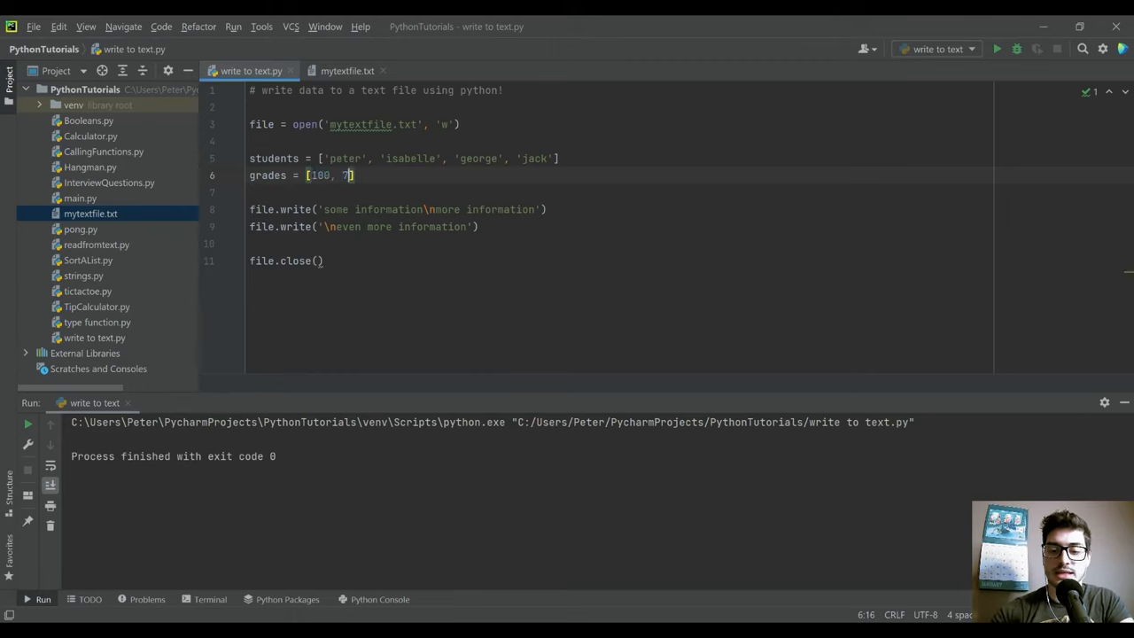
pyautogui.write('5,')
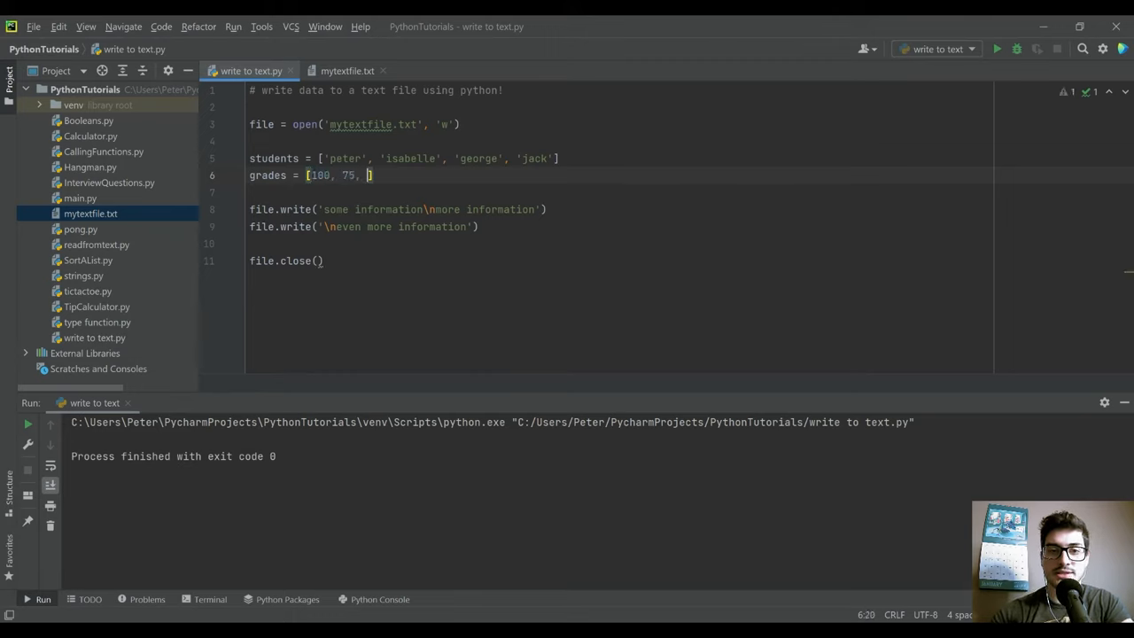
pyautogui.write('80')
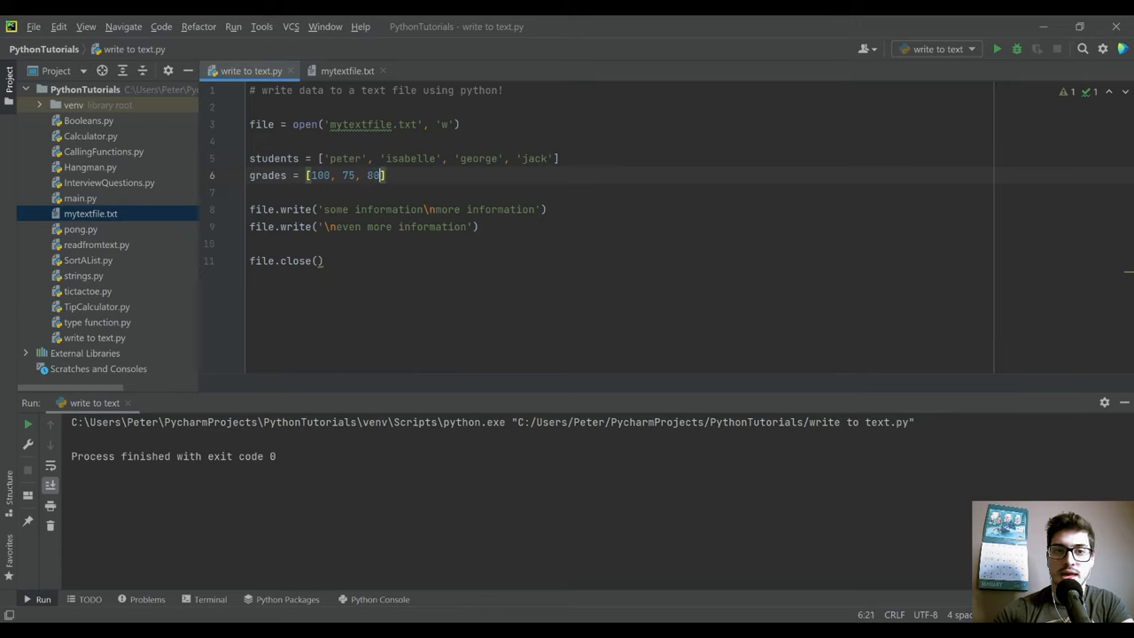
pyautogui.write(', 90')
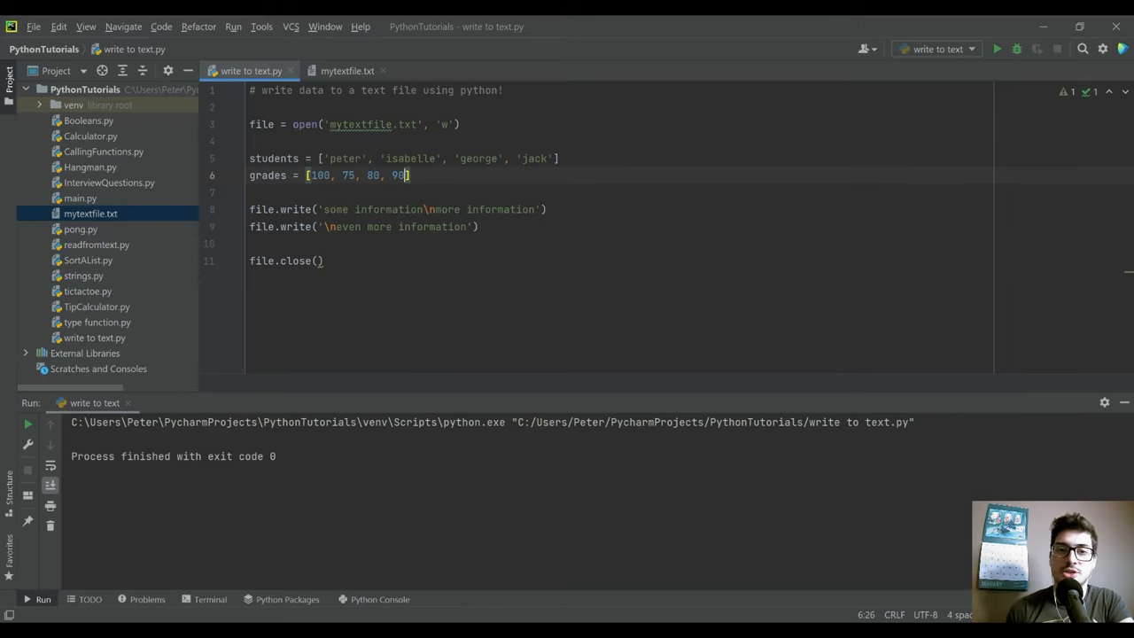
pyautogui.click(340, 157)
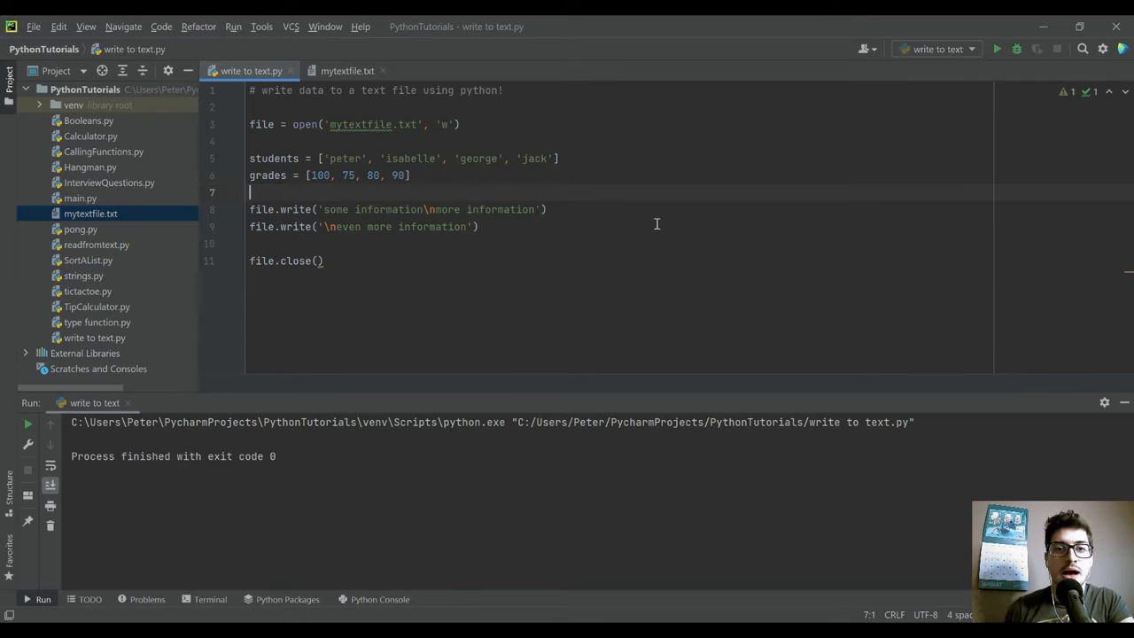
# Replace the two write lines with a for i in range loop header.
pyautogui.moveTo(250, 209); pyautogui.dragTo(478, 227)
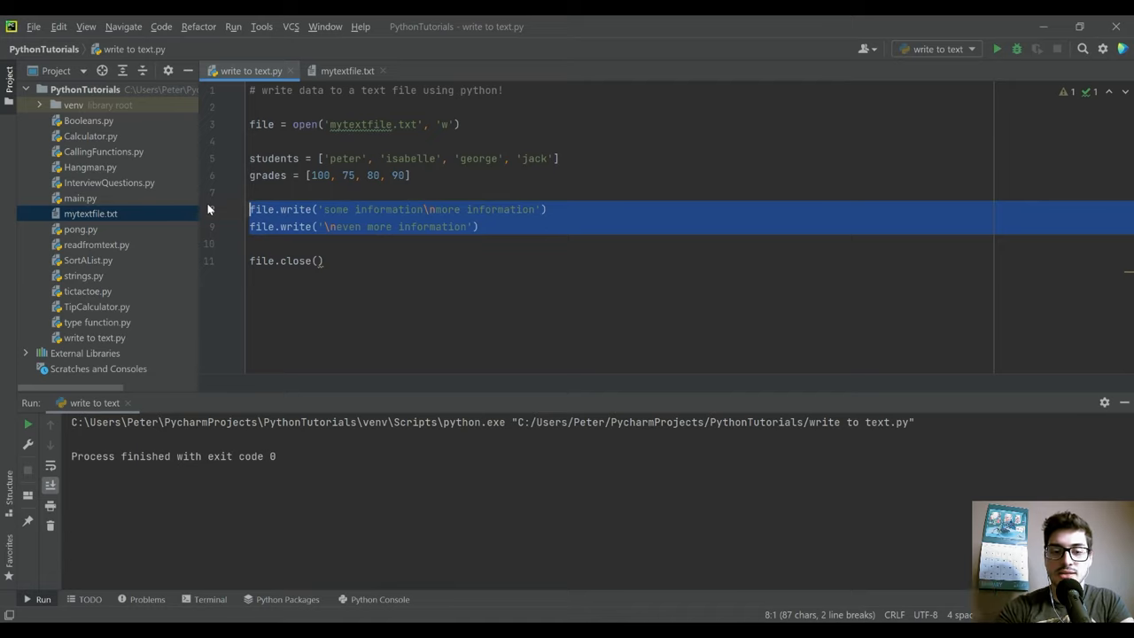
pyautogui.write('for i in range(')
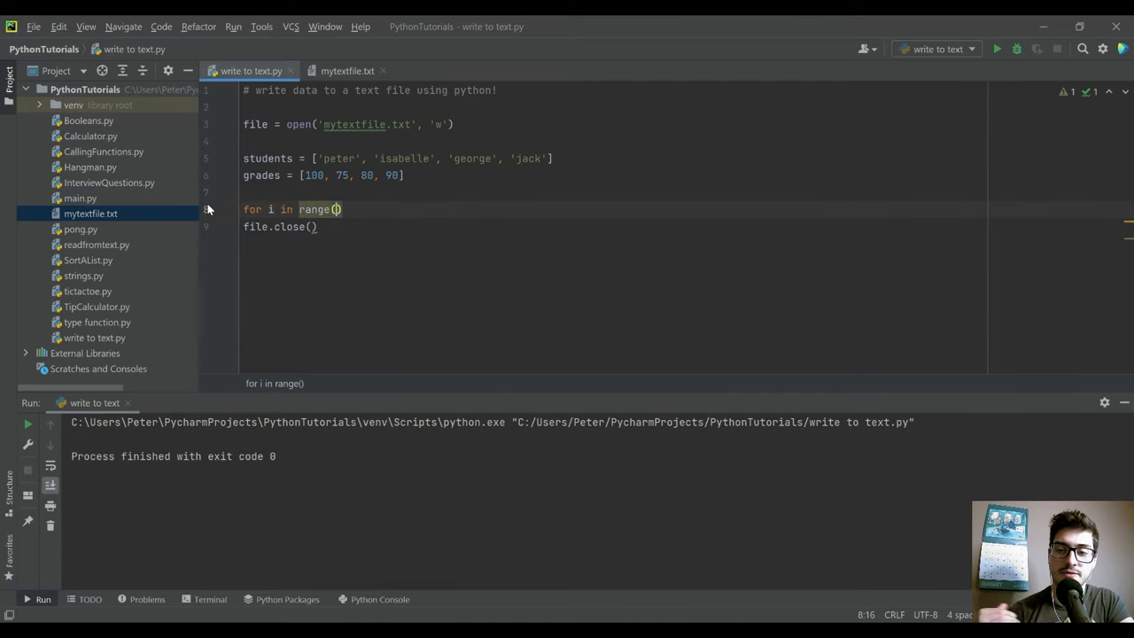
pyautogui.click(337, 209)
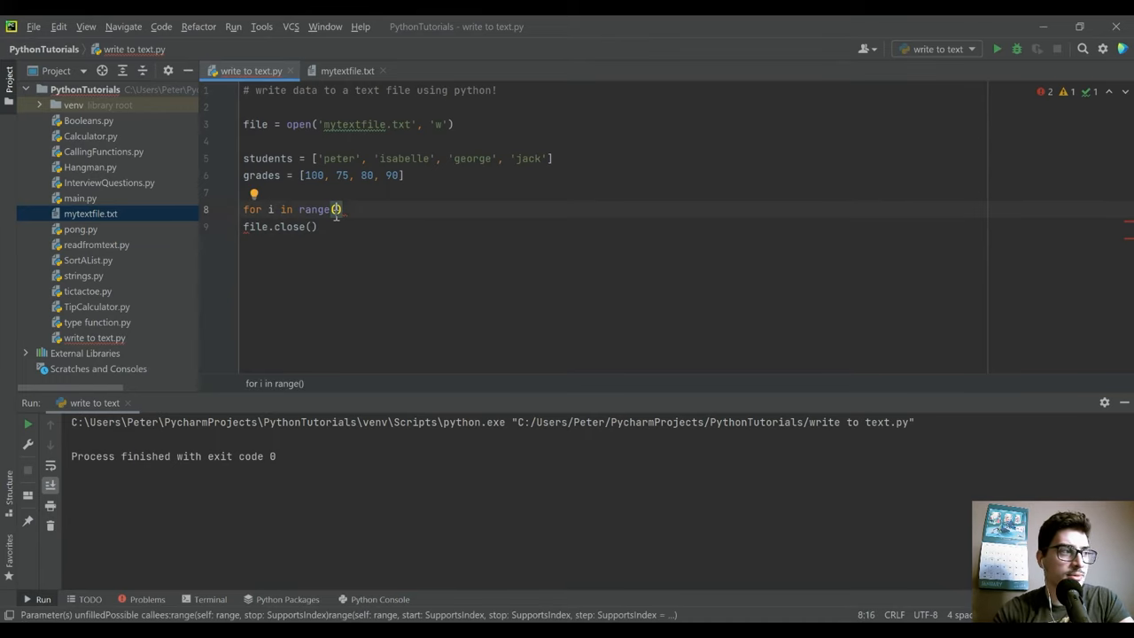
pyautogui.write('0, 5')
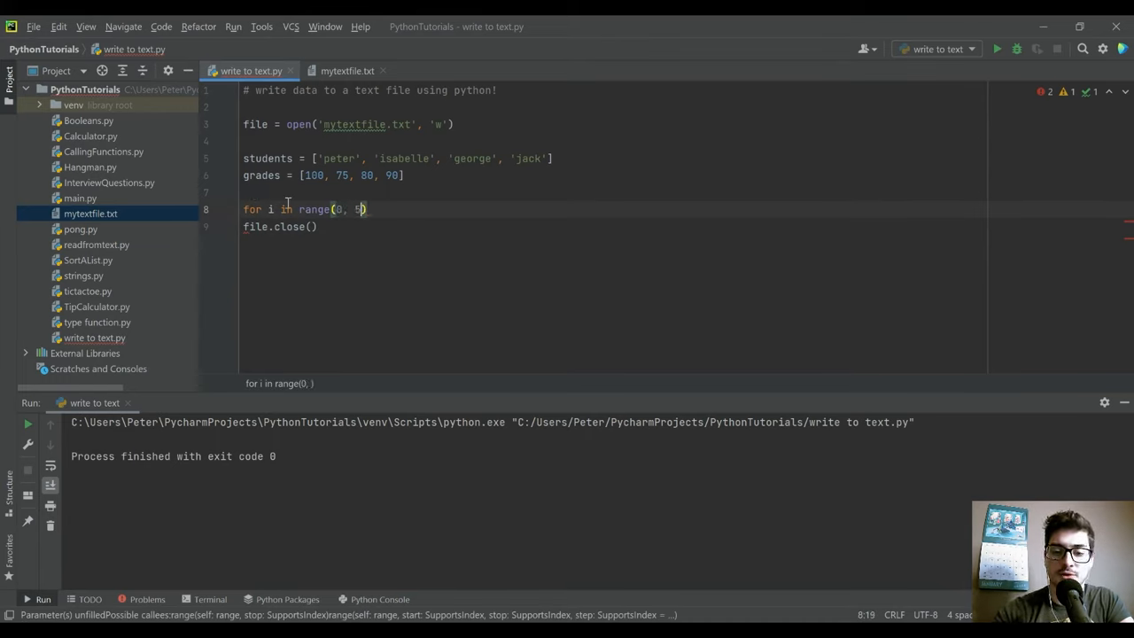
pyautogui.write(');')
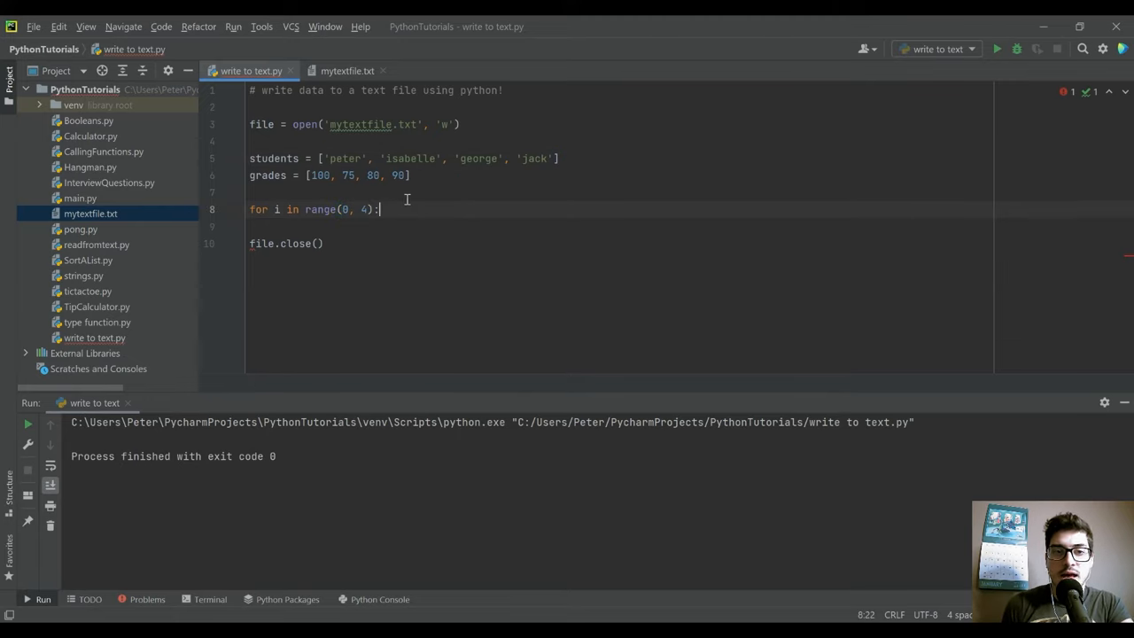
pyautogui.press('Enter')
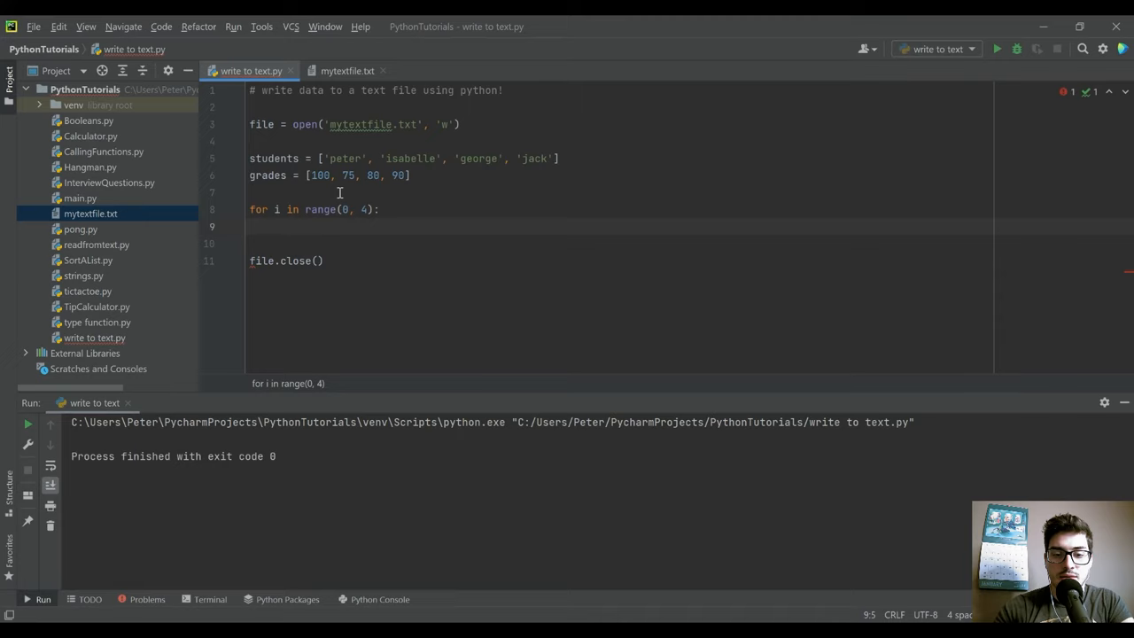
# Build entry = students[i] + '-' + str(grades[i]) + '\n' inside the loop.
pyautogui.write('entry = students[i] + "-" +')
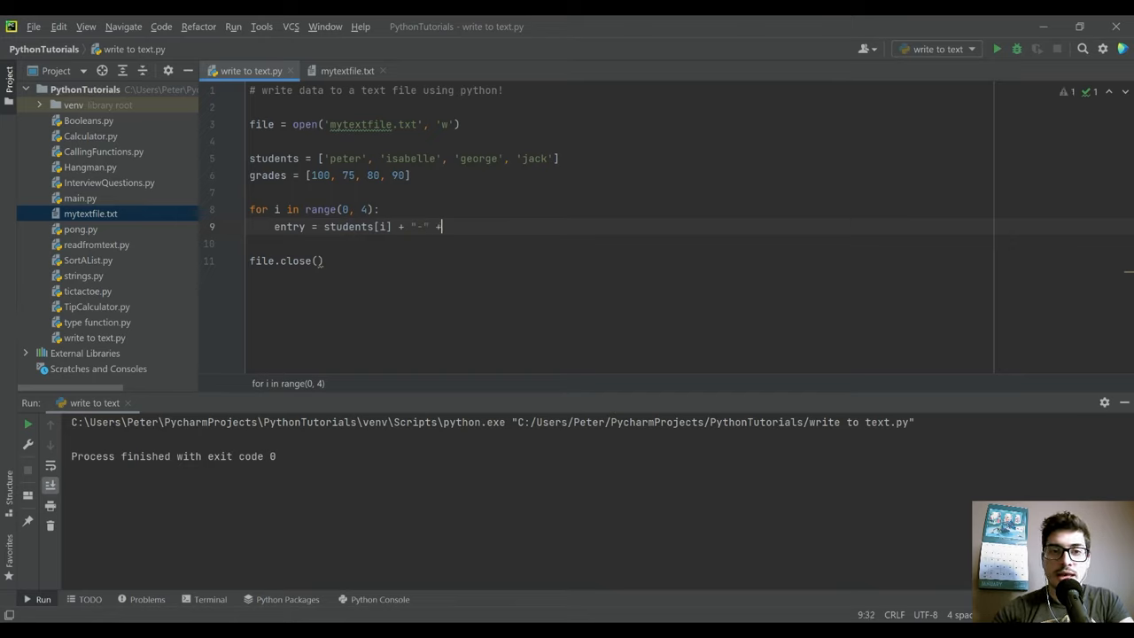
pyautogui.write('str()')
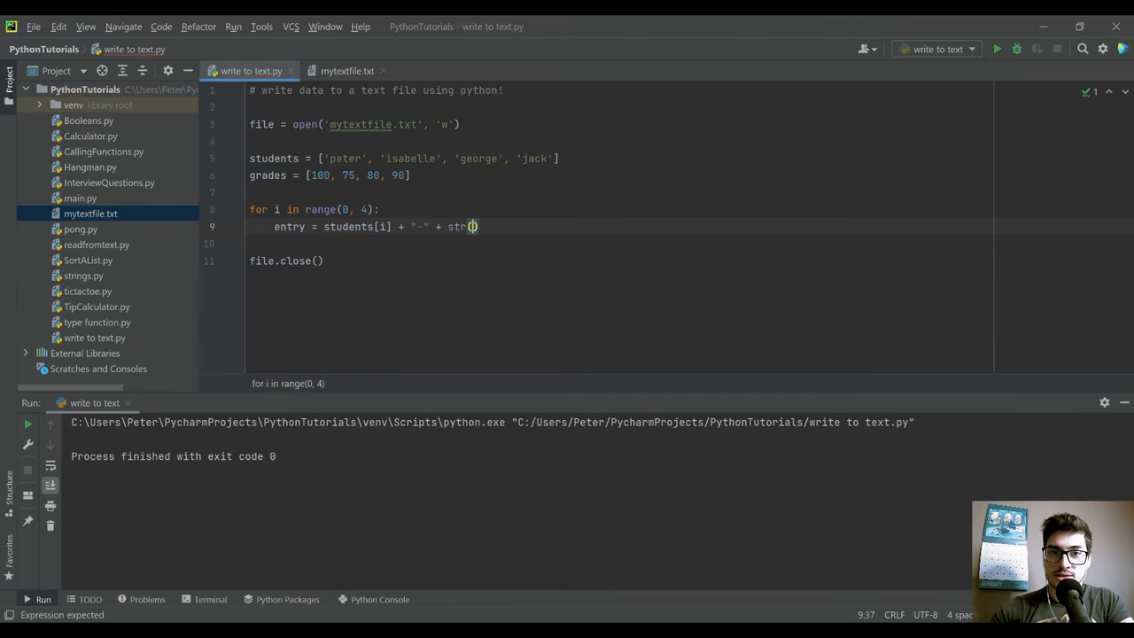
pyautogui.write('grades[i')
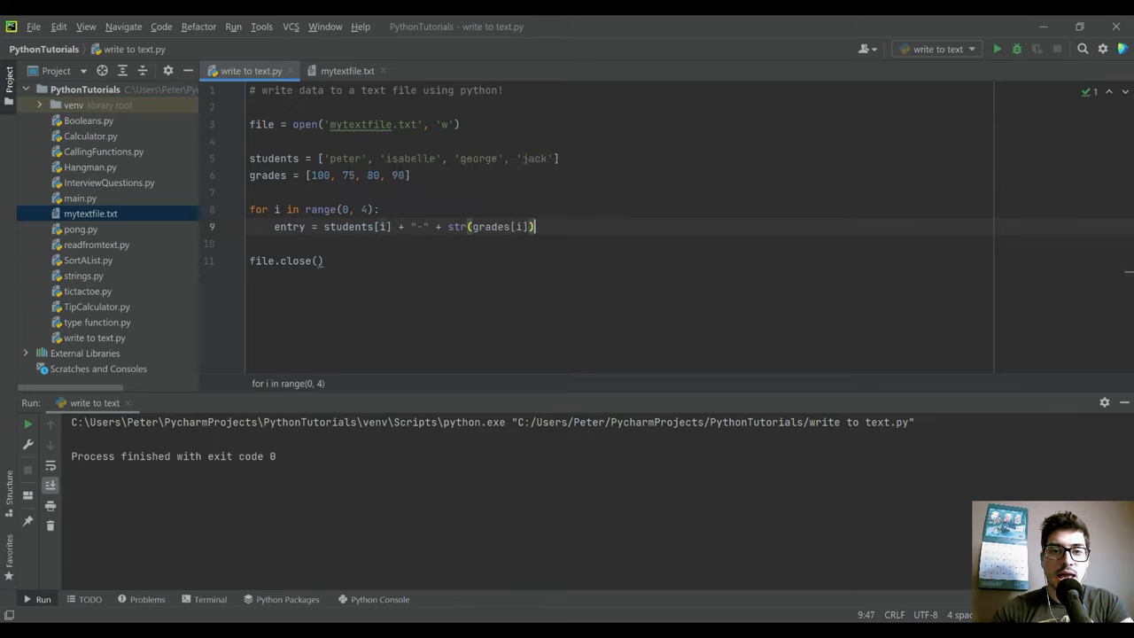
pyautogui.write('+')
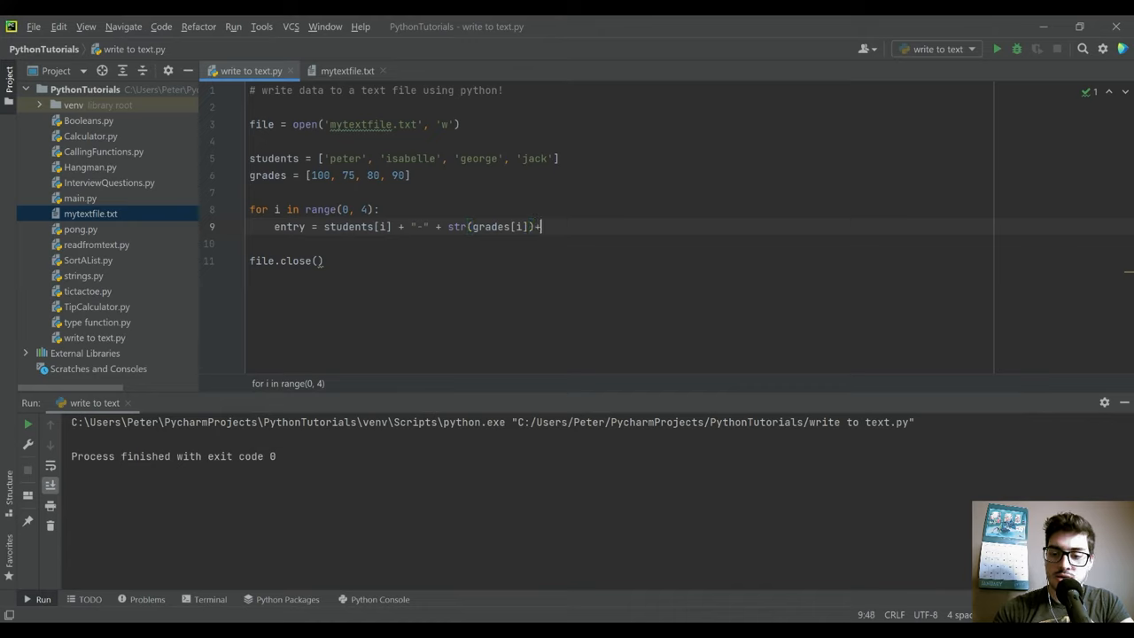
pyautogui.write("'\\n'")
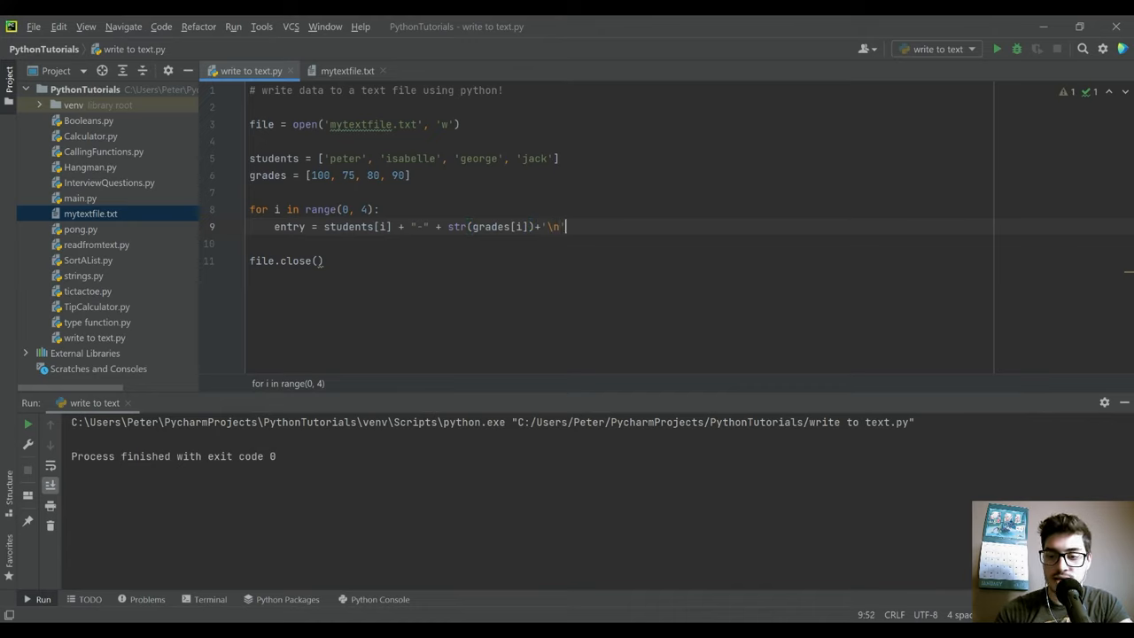
pyautogui.press('Enter')
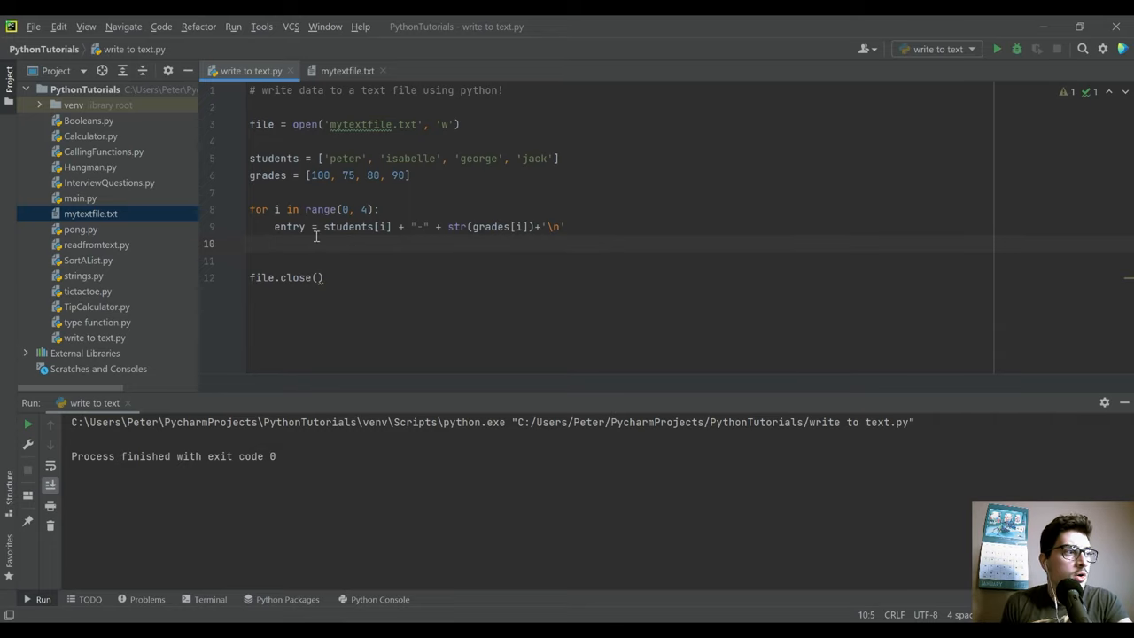
# Add file.write(entry) inside the loop.
pyautogui.write('file')
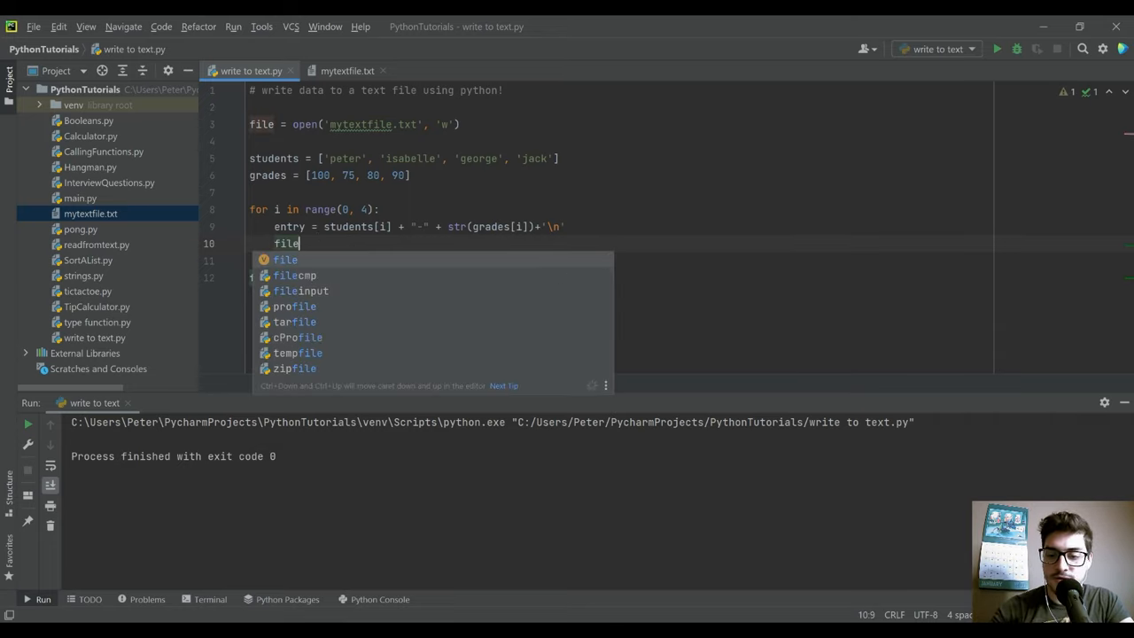
pyautogui.write('.writ')
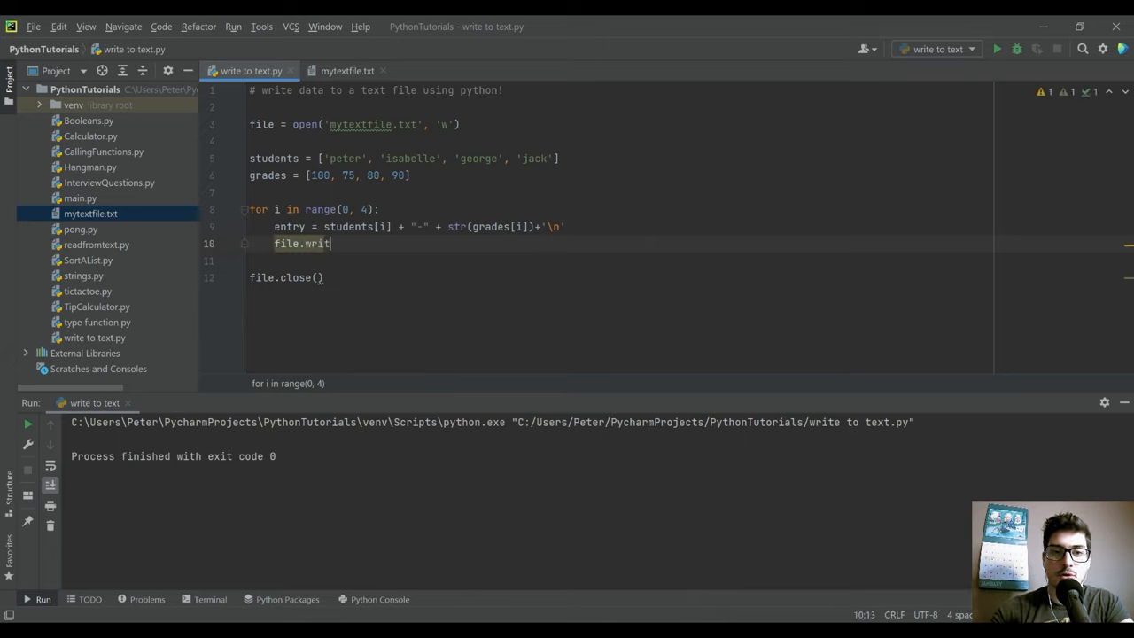
pyautogui.write('e()')
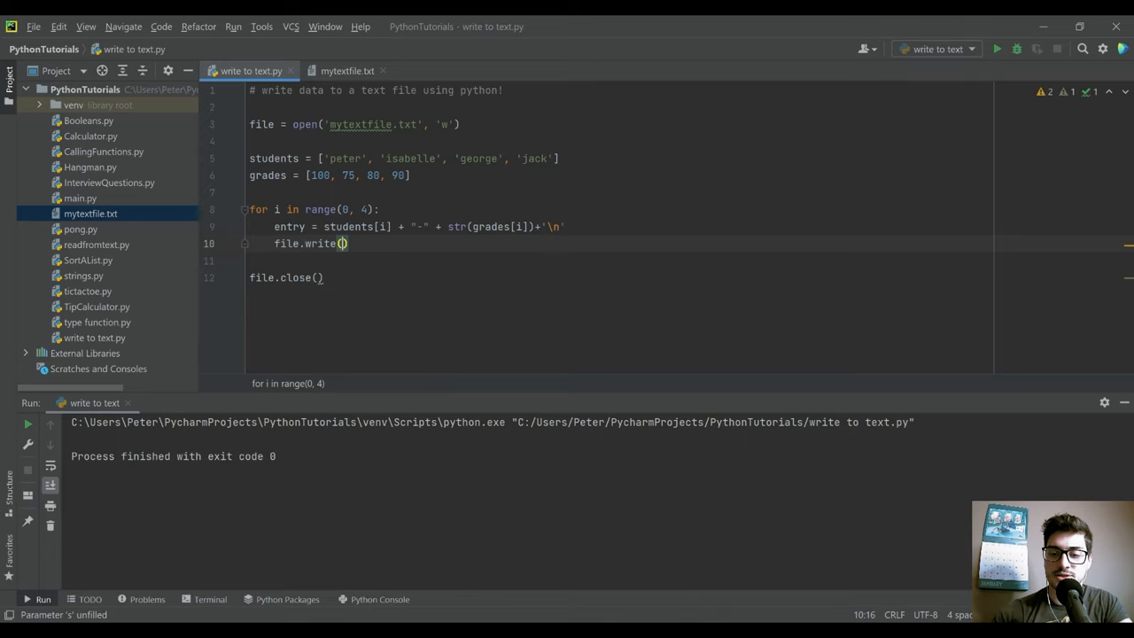
pyautogui.write('entry')
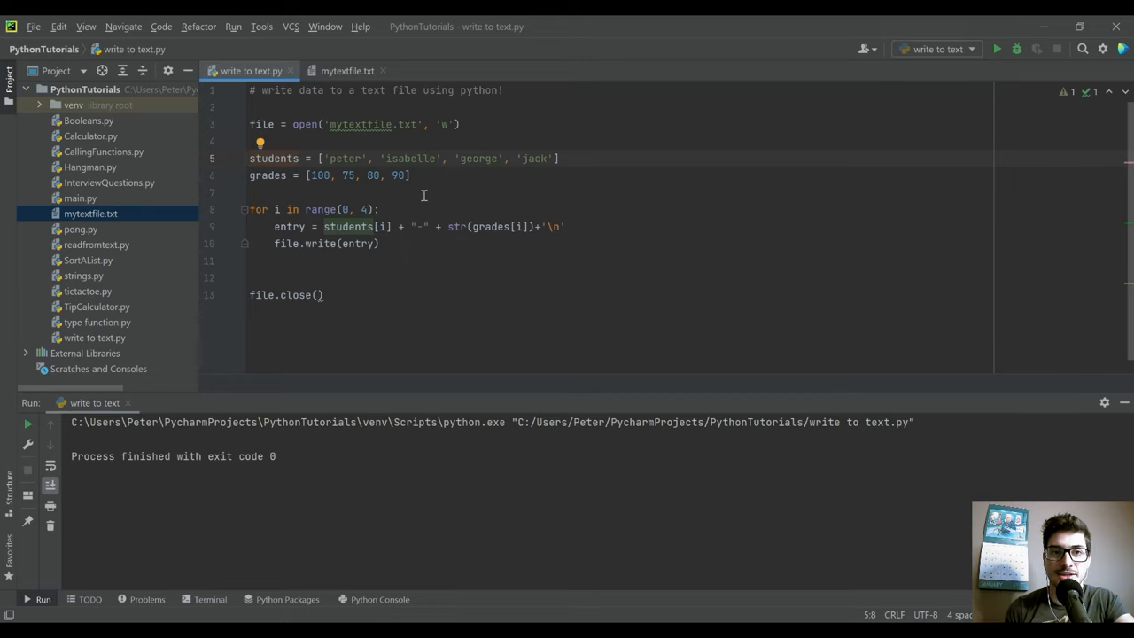
# Run the script so mytextfile.txt lists peter-100 through jack-90, then bring up the file's Open In options.
pyautogui.click(347, 71)
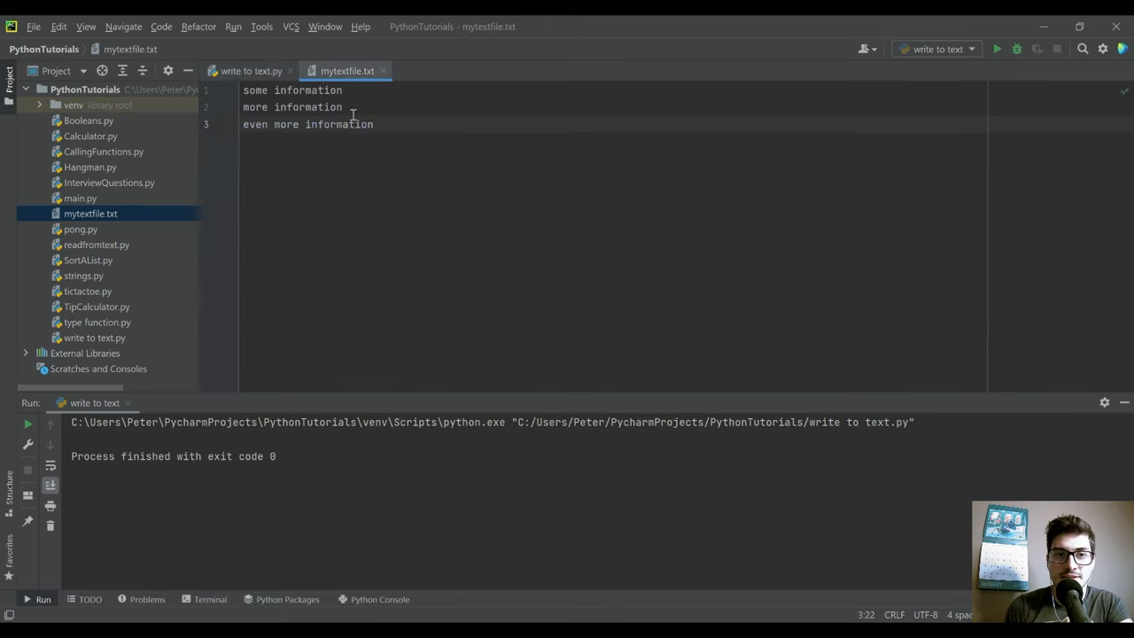
pyautogui.click(252, 71)
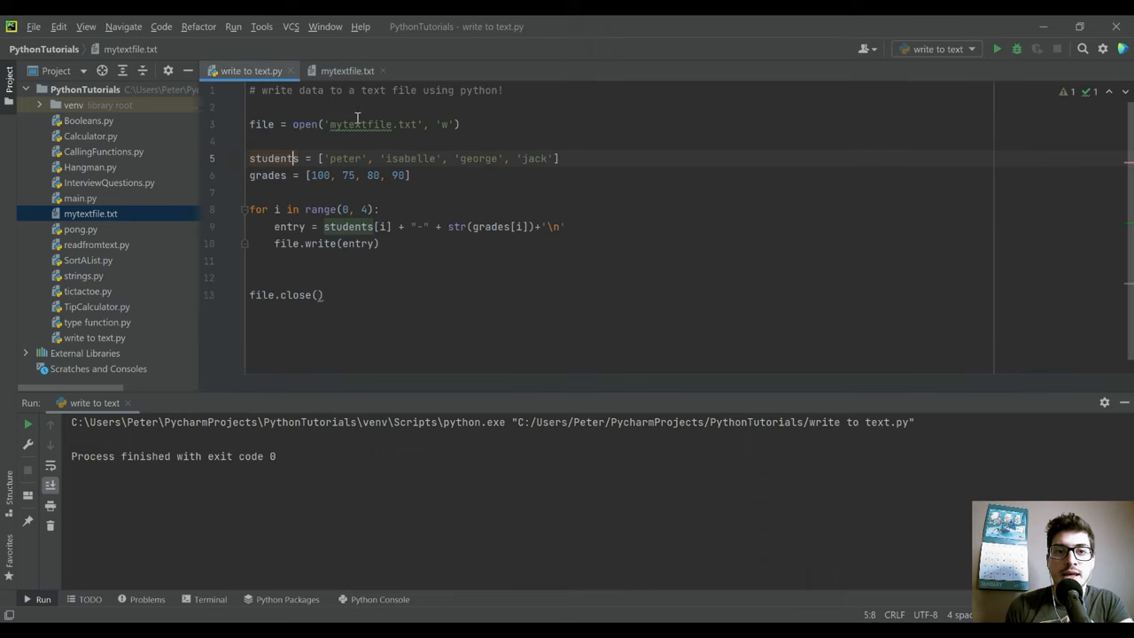
pyautogui.click(333, 160)
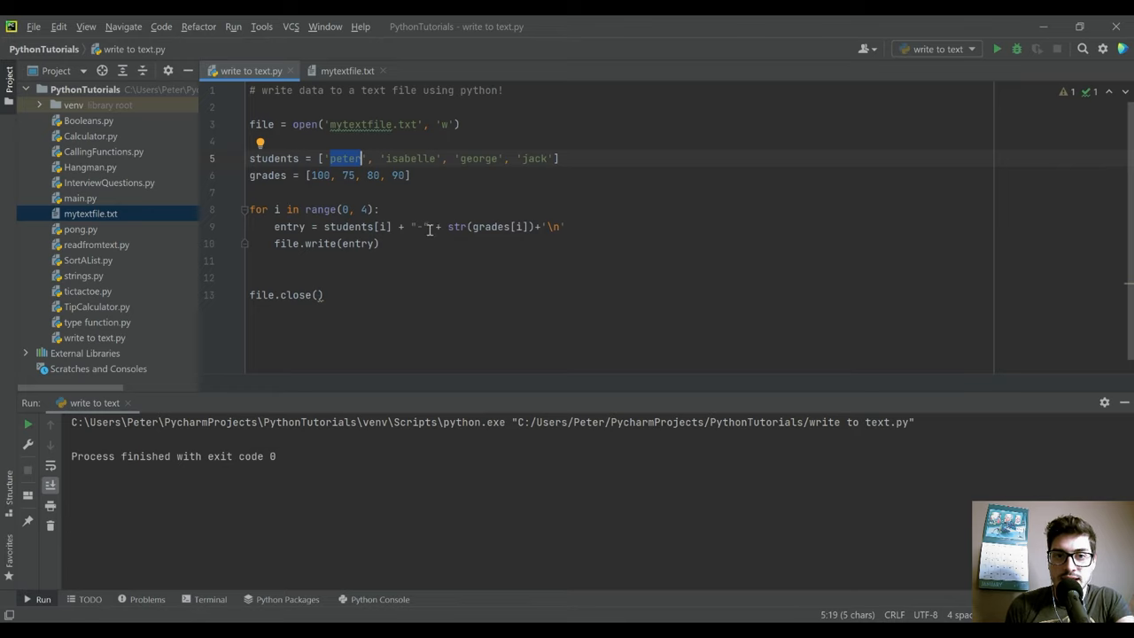
pyautogui.moveTo(603, 206)
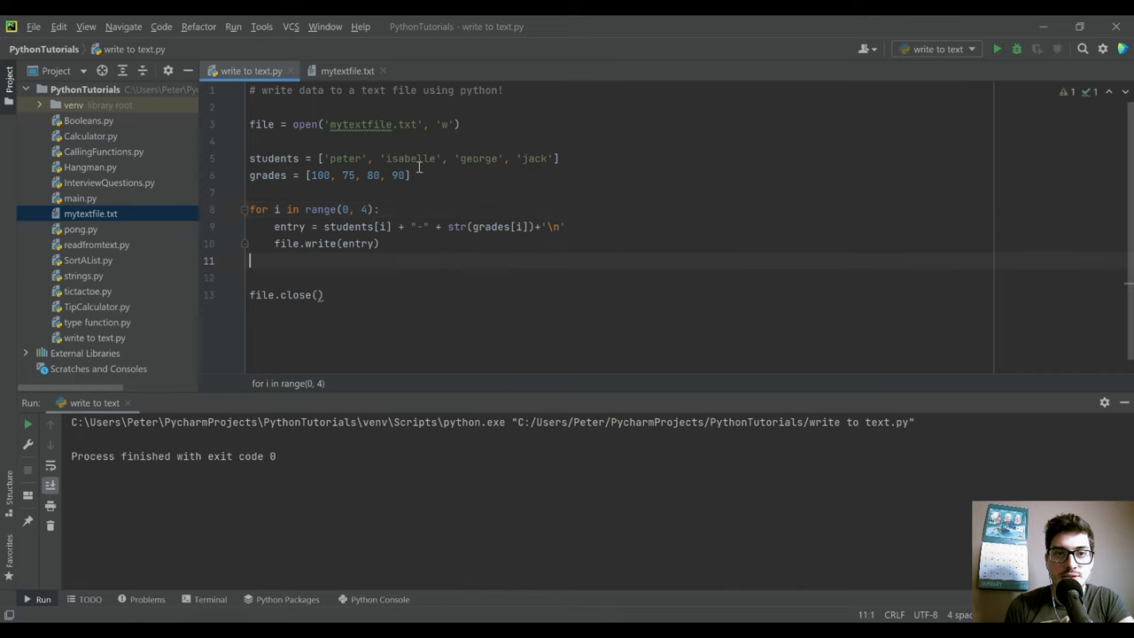
pyautogui.click(347, 71)
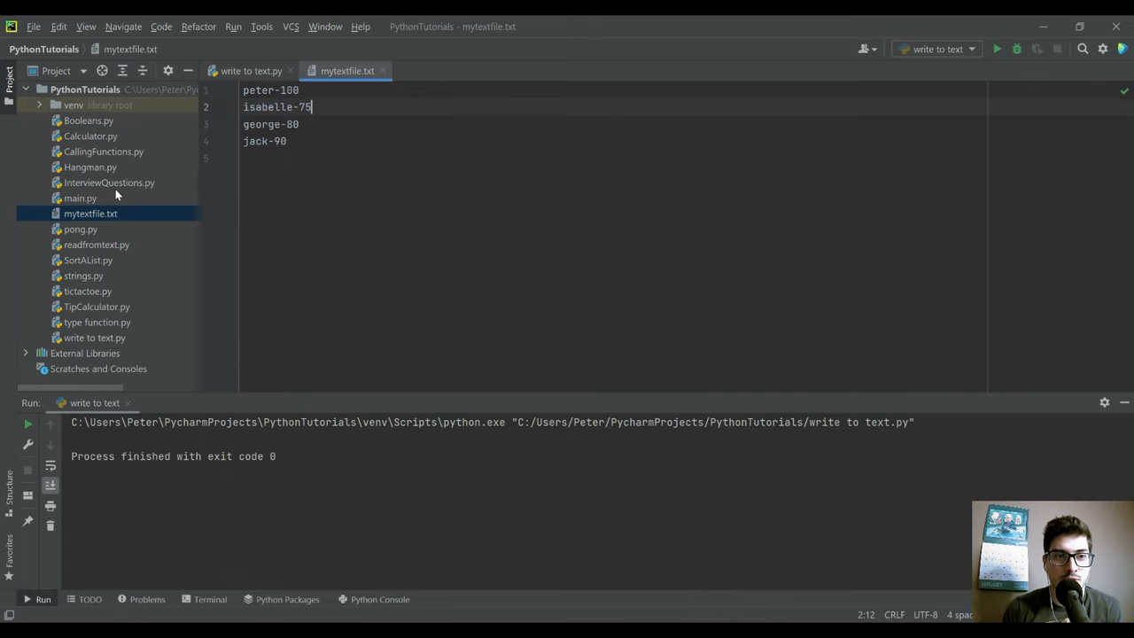
pyautogui.rightClick(90, 213)
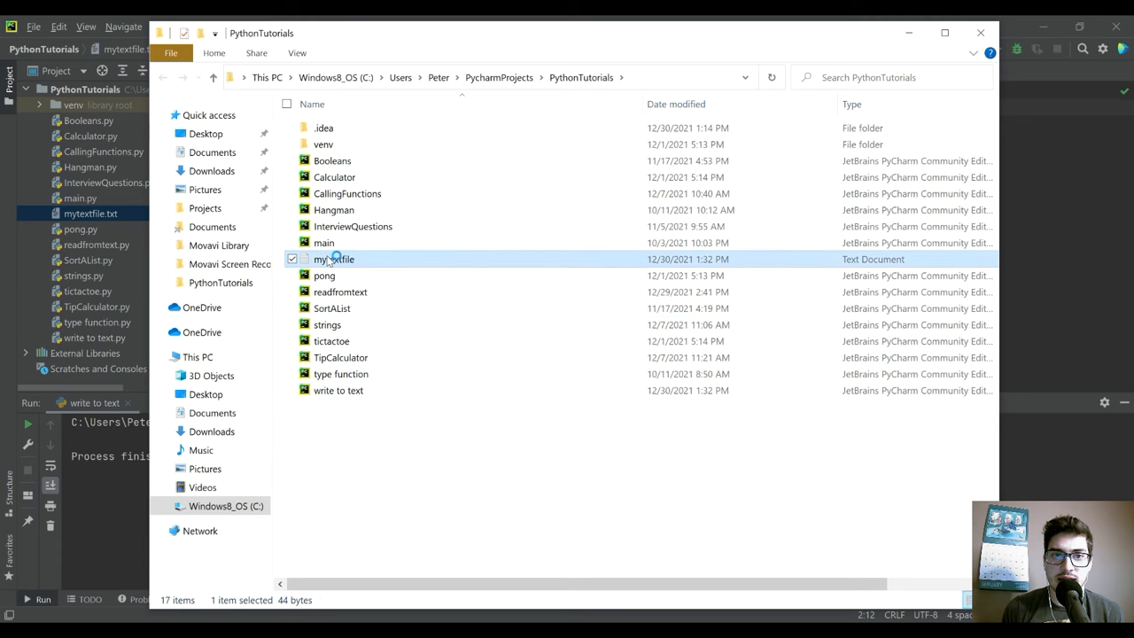
# View the four name-grade lines of mytextfile in Notepad, then close it.
pyautogui.doubleClick(333, 259)
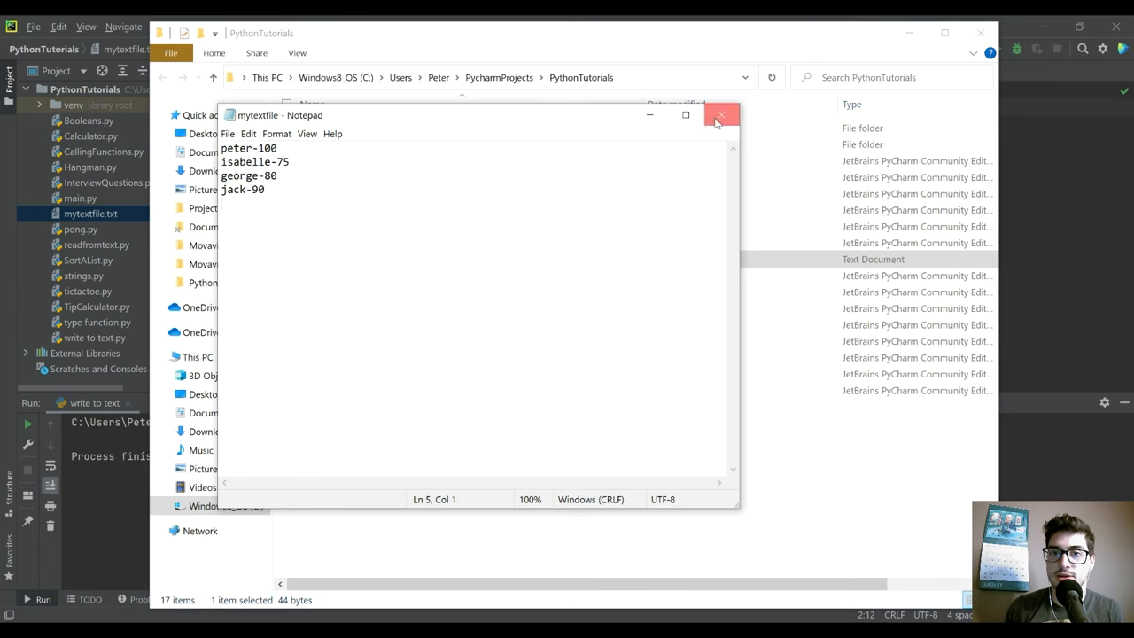
pyautogui.click(718, 115)
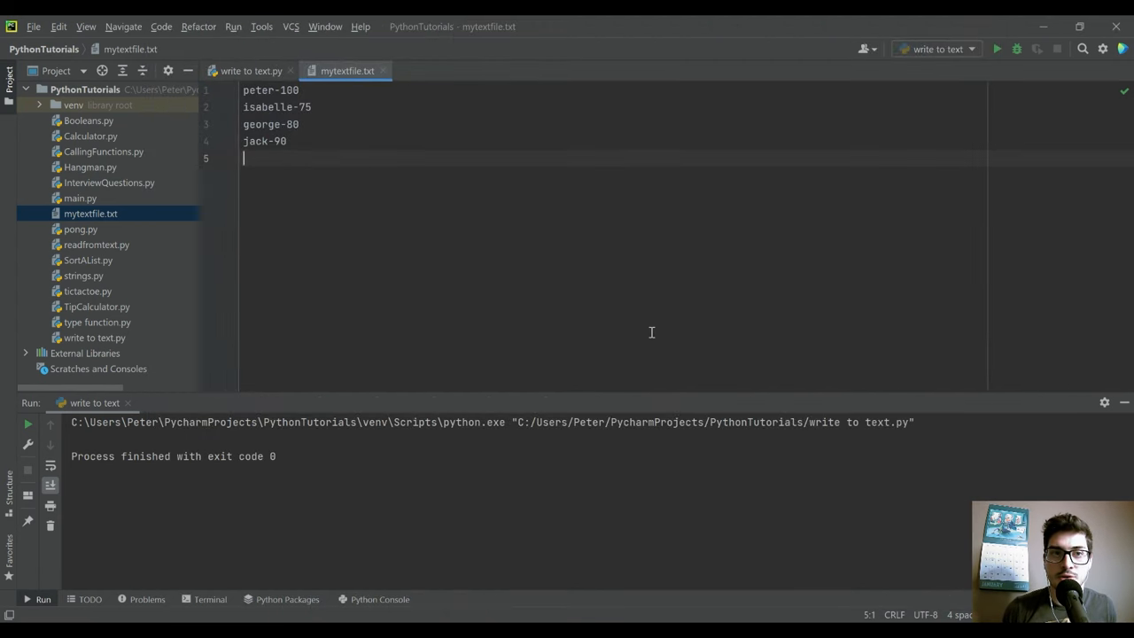
# Switch back to the write to text.py script and type the '-' separator for the name-grade line.
pyautogui.click(251, 70)
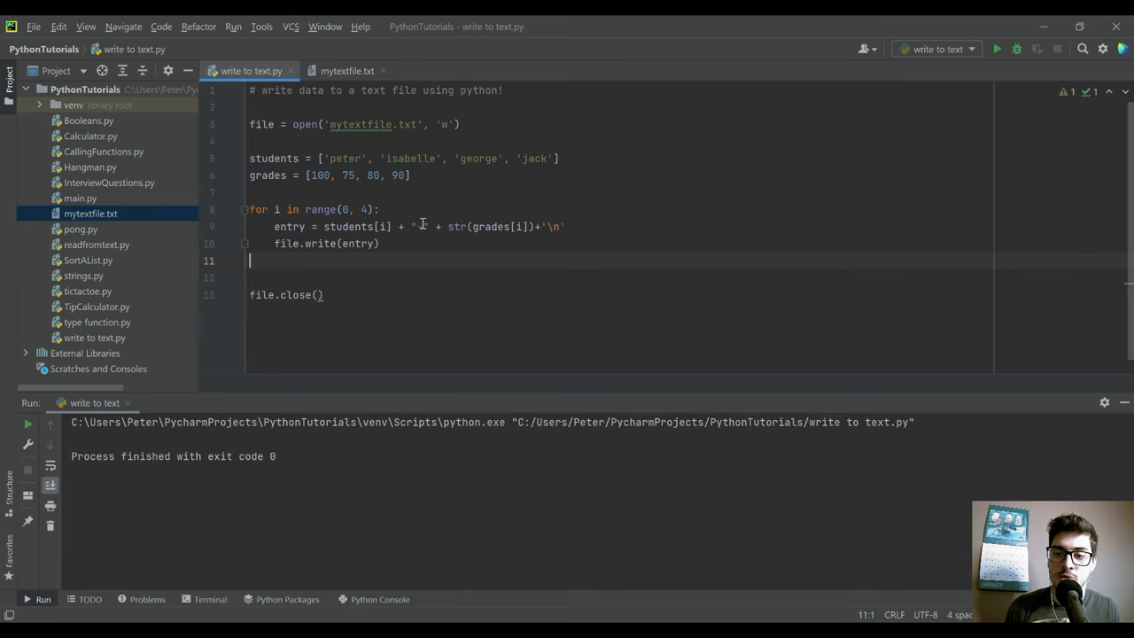
pyautogui.write('-')
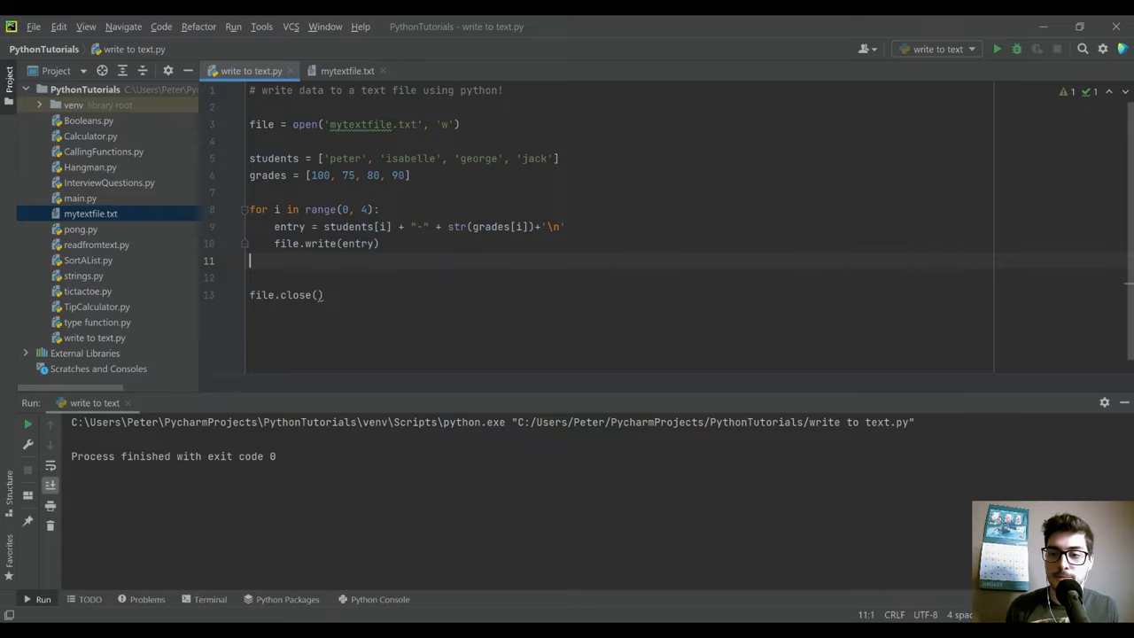